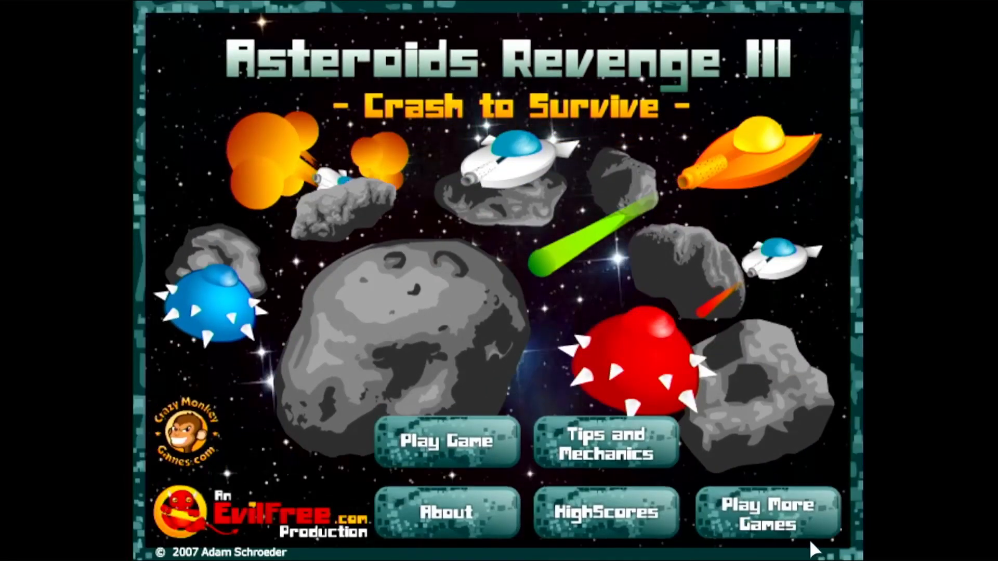
# Start a new game from the title screen and begin level 1 past the controls overview.
pyautogui.click(605, 443)
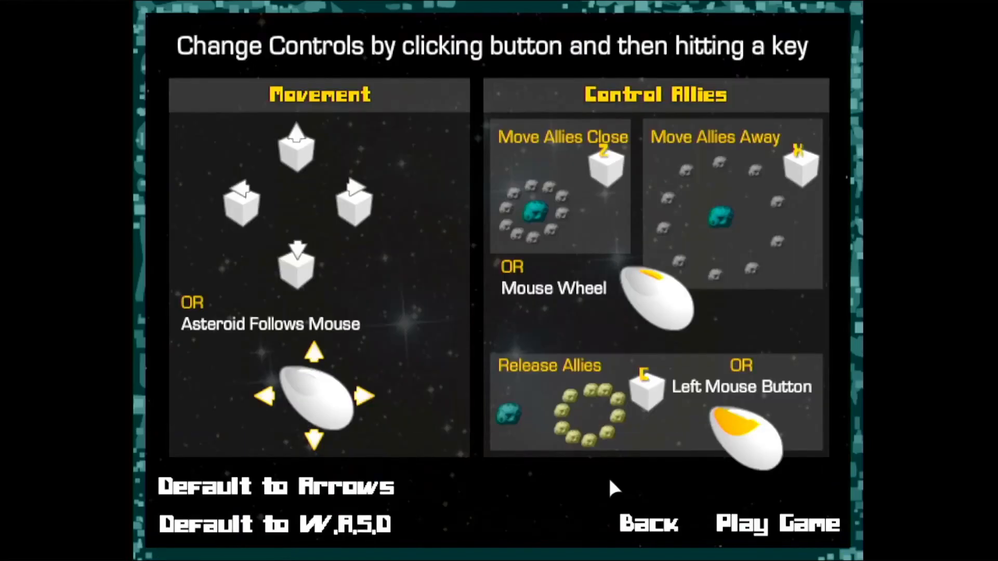
pyautogui.click(778, 522)
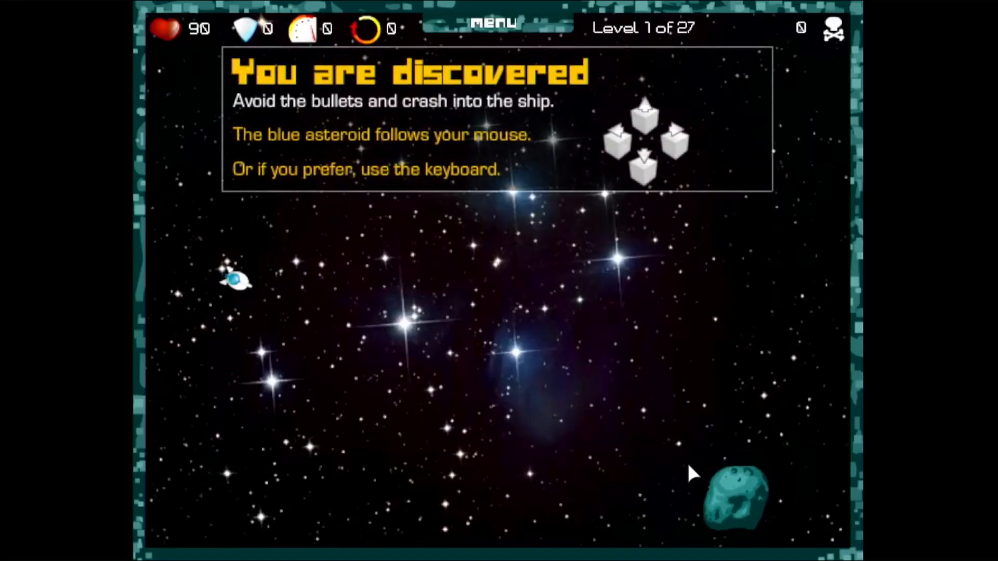
pyautogui.moveTo(203, 264)
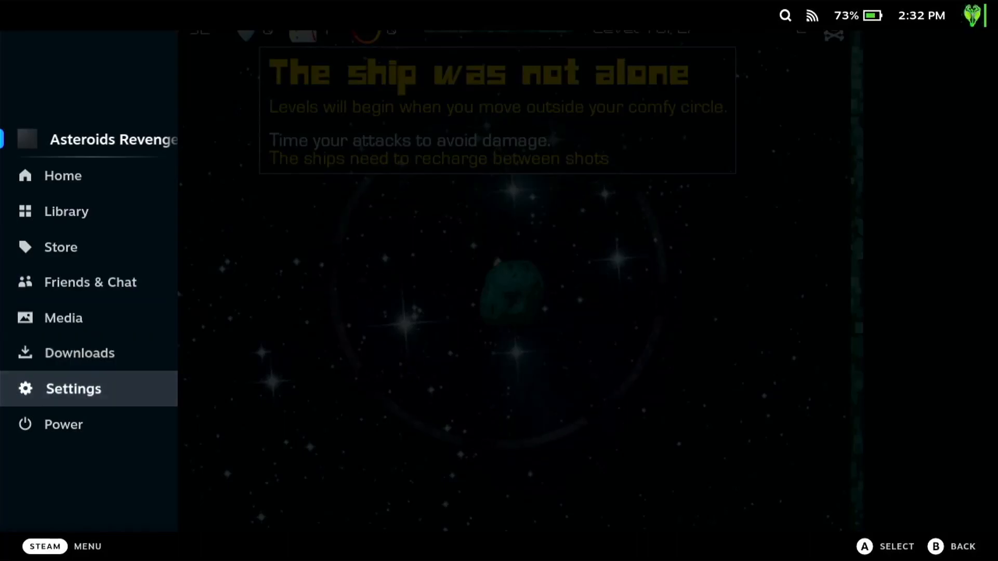
# Use the Power menu to switch SteamOS from Game Mode to the desktop.
pyautogui.click(63, 424)
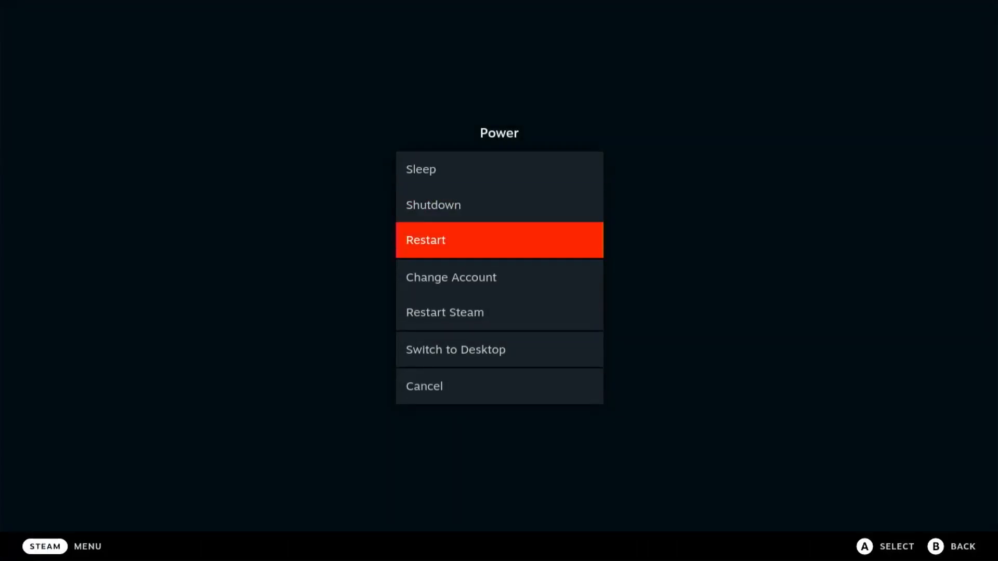
pyautogui.click(456, 349)
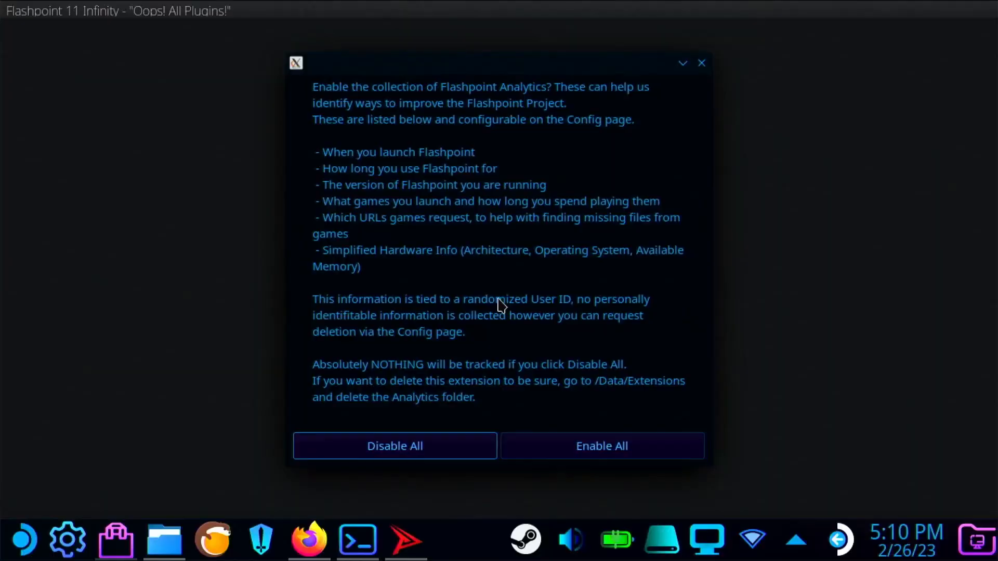
# Disable all analytics, search the library for 'ben 10' and play the first result.
pyautogui.click(395, 446)
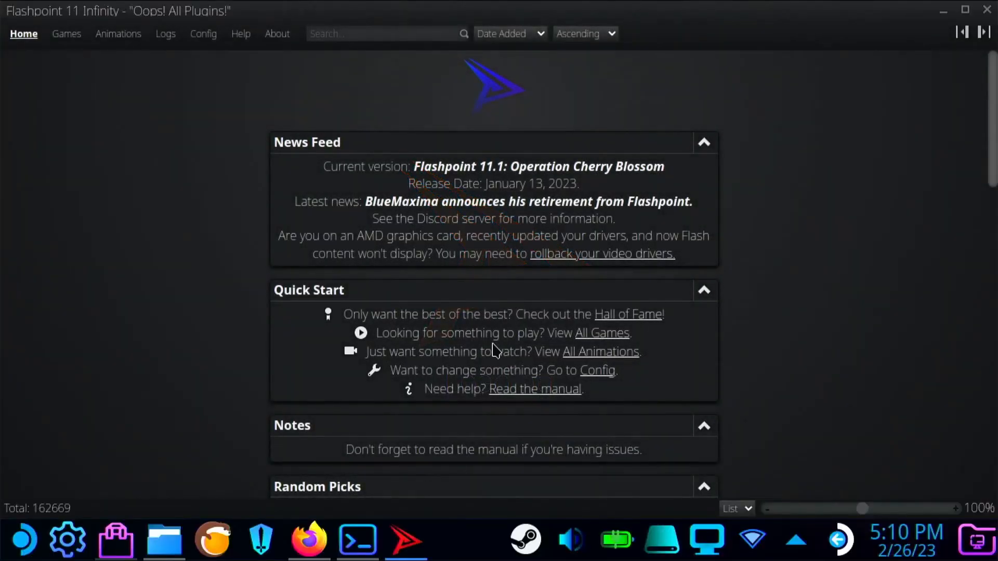
pyautogui.write('ben')
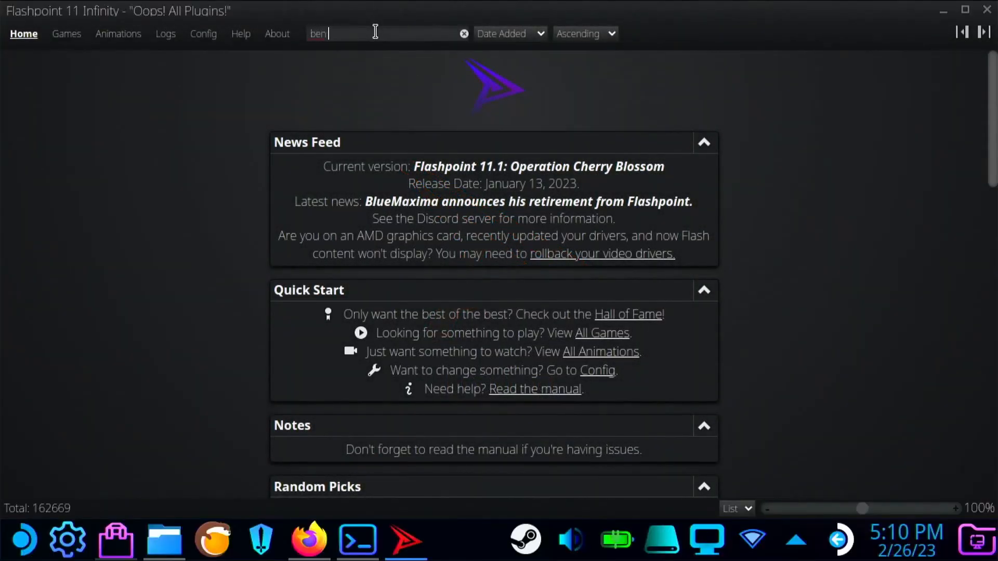
pyautogui.write('10')
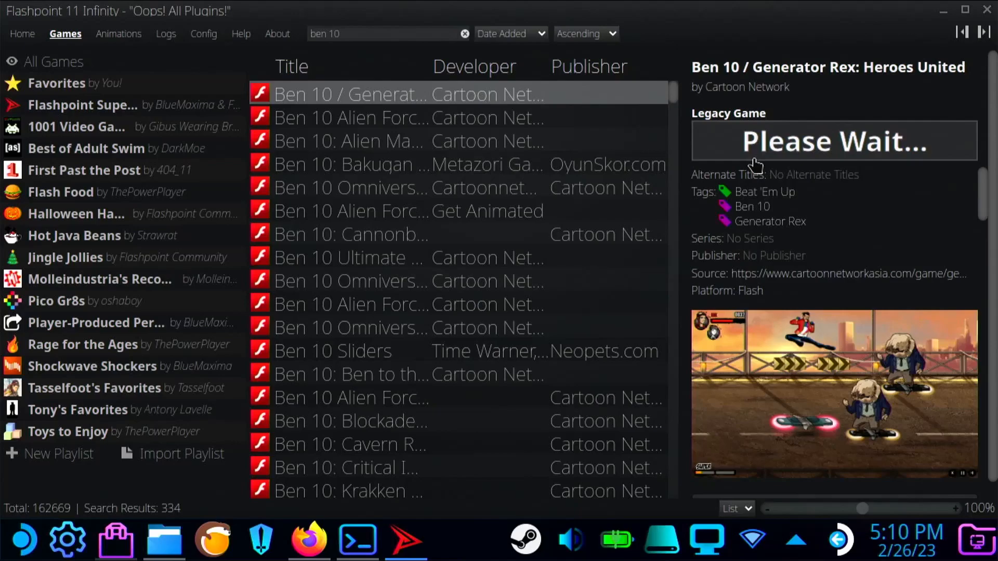
pyautogui.click(308, 541)
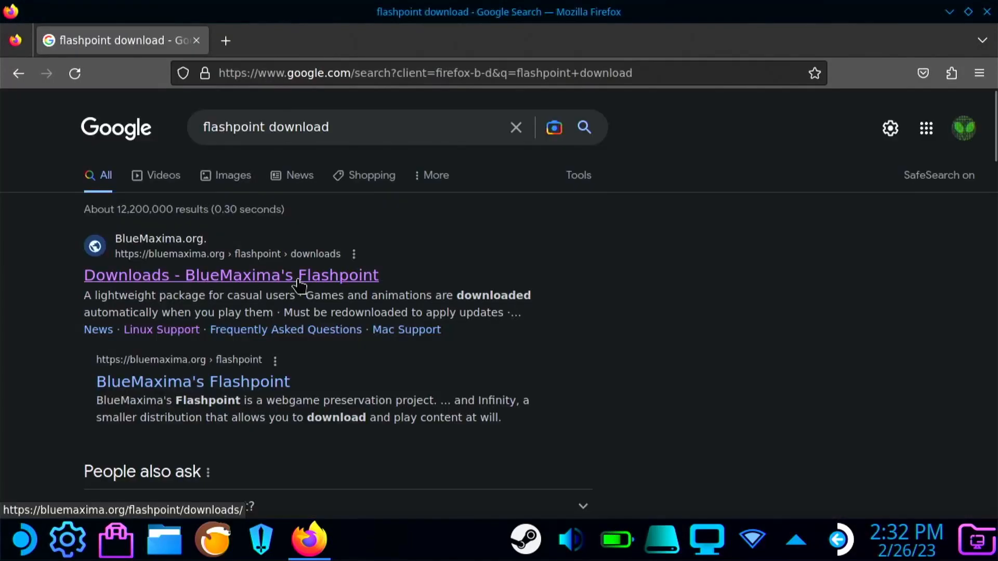
# Download the Flashpoint 11.1 Infinity EXE from BlueMaxima's downloads page.
pyautogui.click(230, 274)
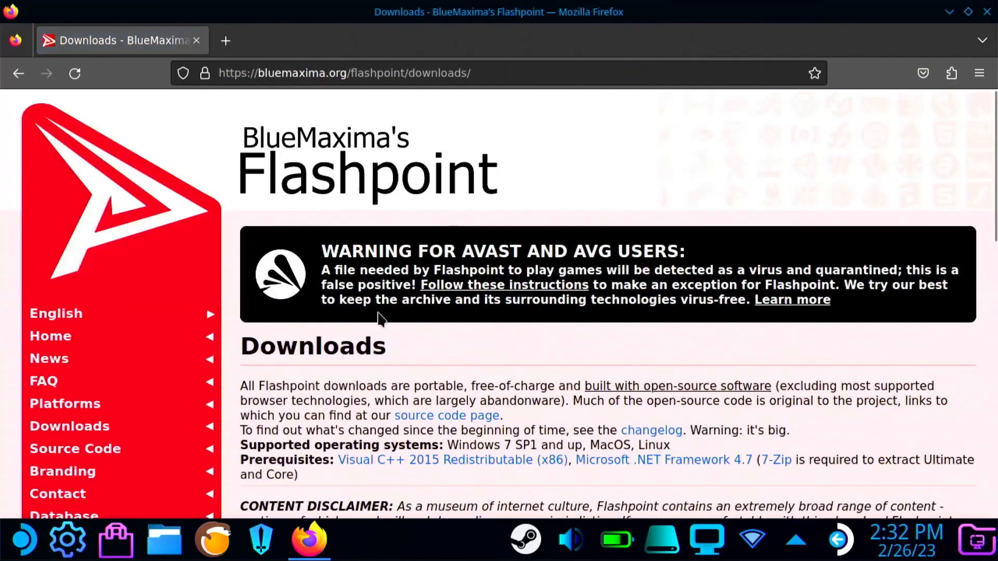
pyautogui.scroll(-3)
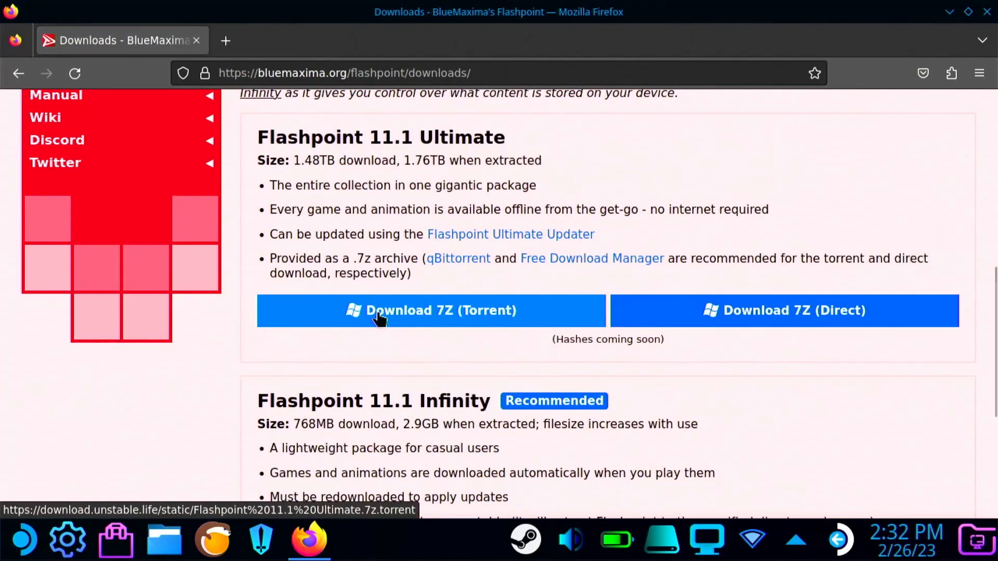
pyautogui.scroll(-3)
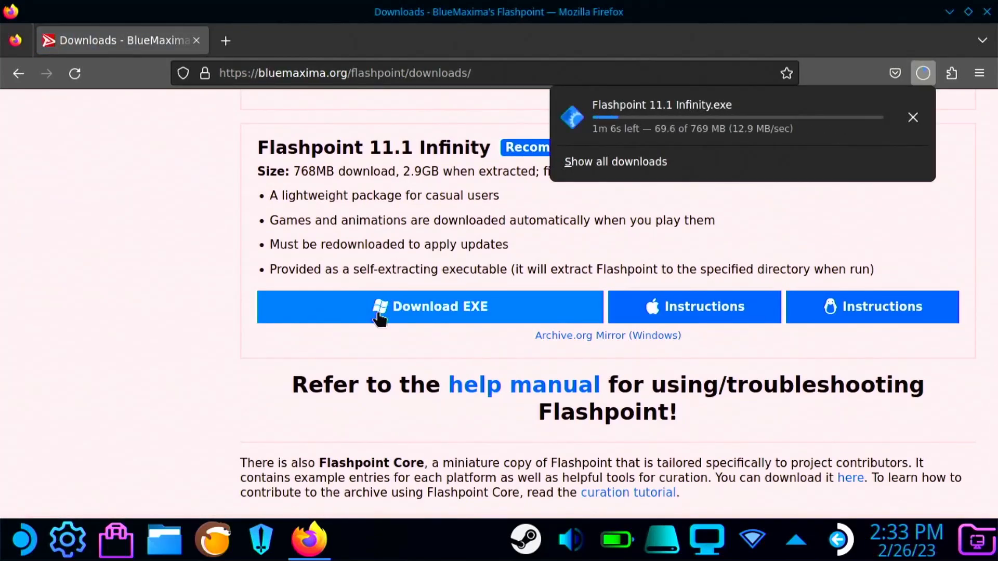
pyautogui.click(226, 41)
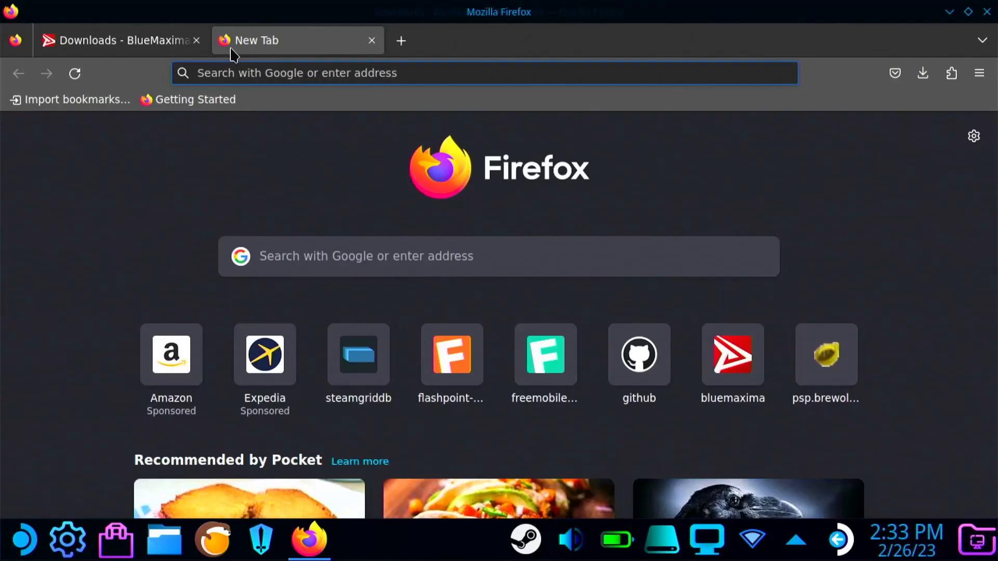
# Search 'clifp' and download the CLIFp v0.9.3.1 Windows_x64.zip from its latest GitHub release.
pyautogui.write('clifp')
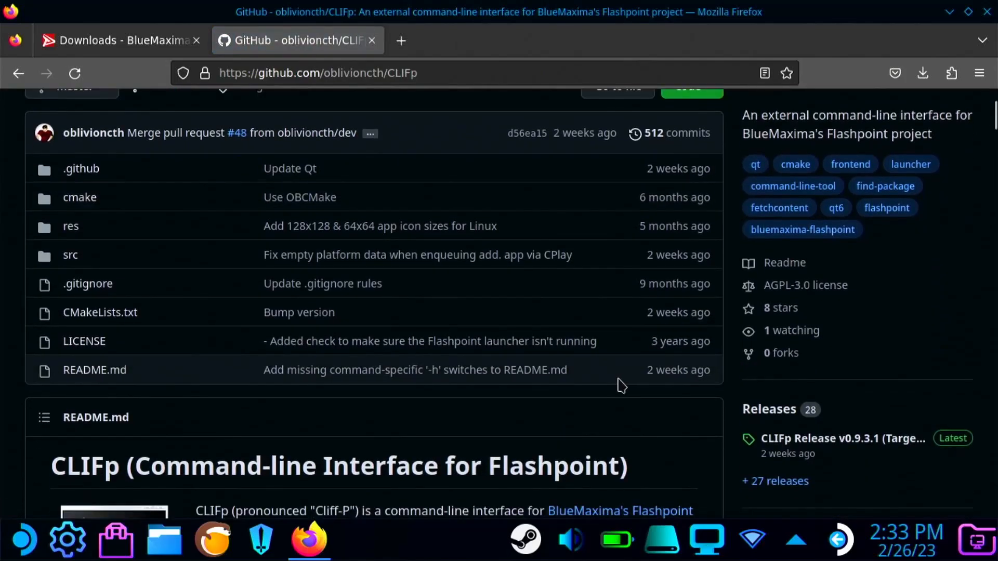
pyautogui.click(841, 438)
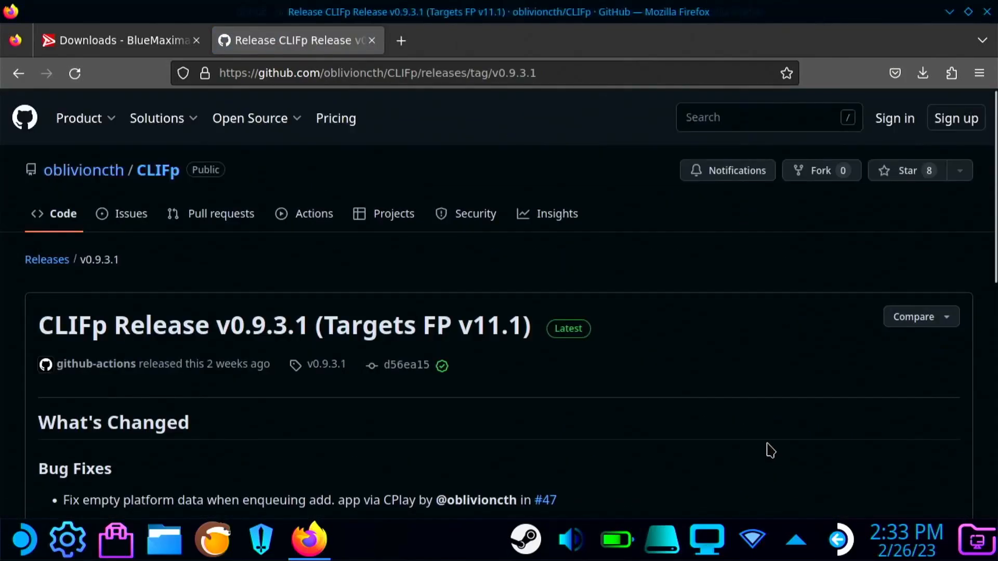
pyautogui.scroll(-3)
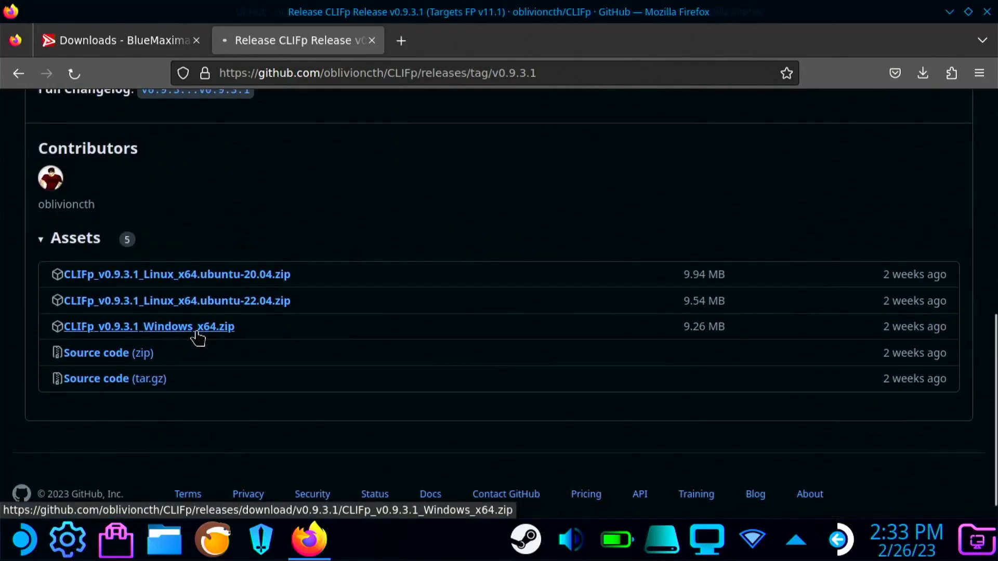
pyautogui.click(922, 73)
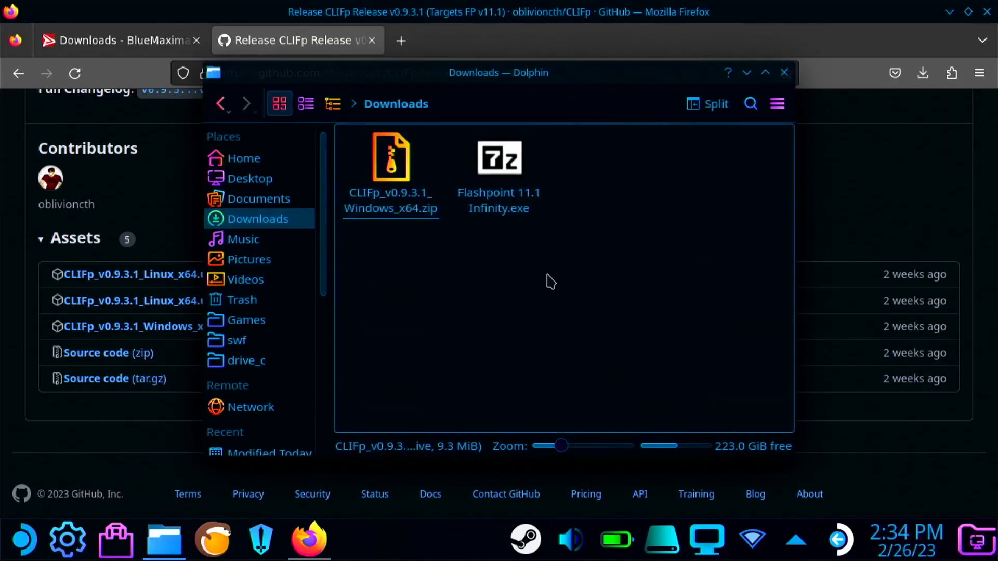
# Rename the Flashpoint installer to .7z and extract the CLIFp zip into Downloads.
pyautogui.rightClick(499, 158)
pyautogui.write('7z')
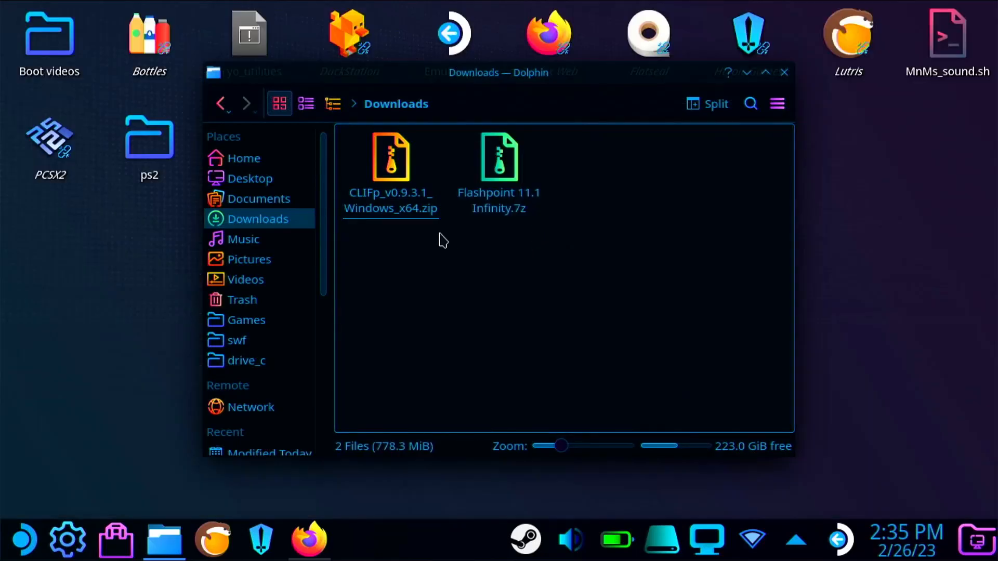
pyautogui.doubleClick(390, 157)
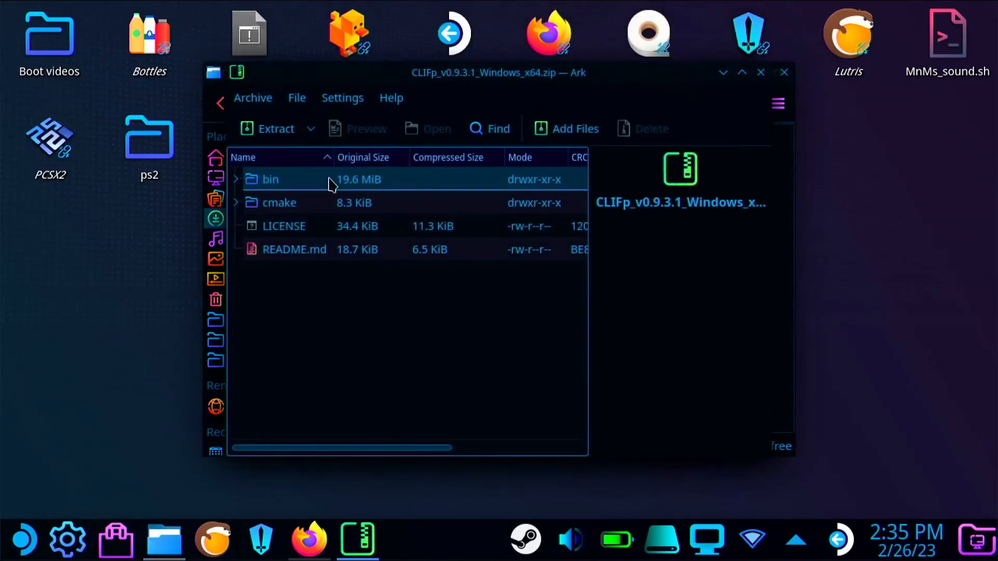
pyautogui.click(275, 128)
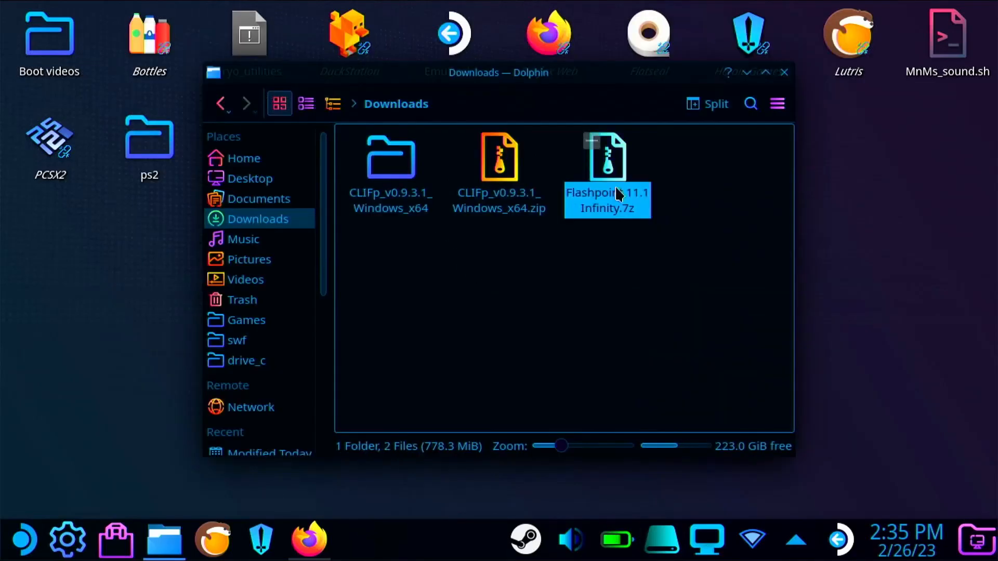
# Extract Flashpoint 11.1 Infinity.7z with Ark into the Downloads folder.
pyautogui.doubleClick(606, 156)
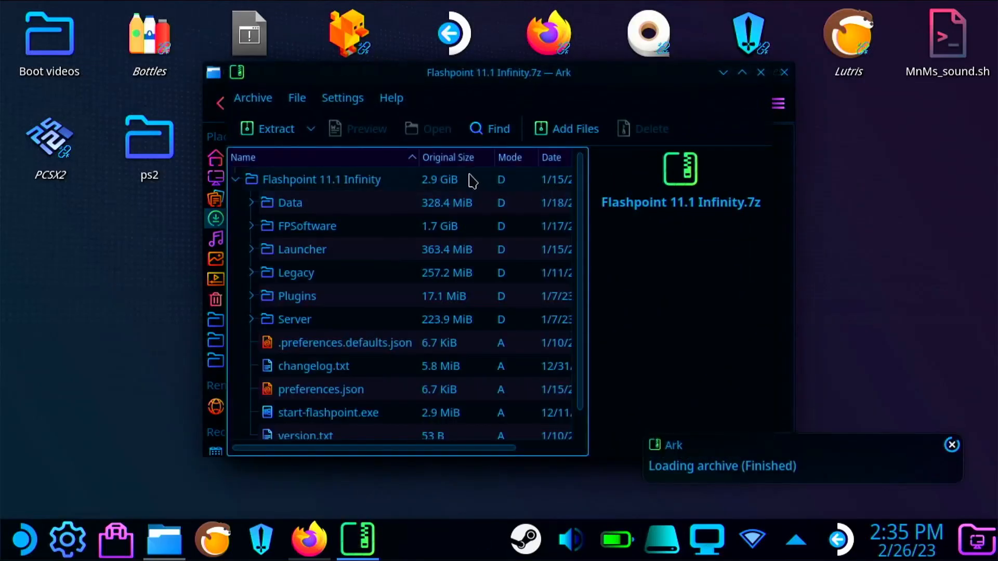
pyautogui.click(311, 129)
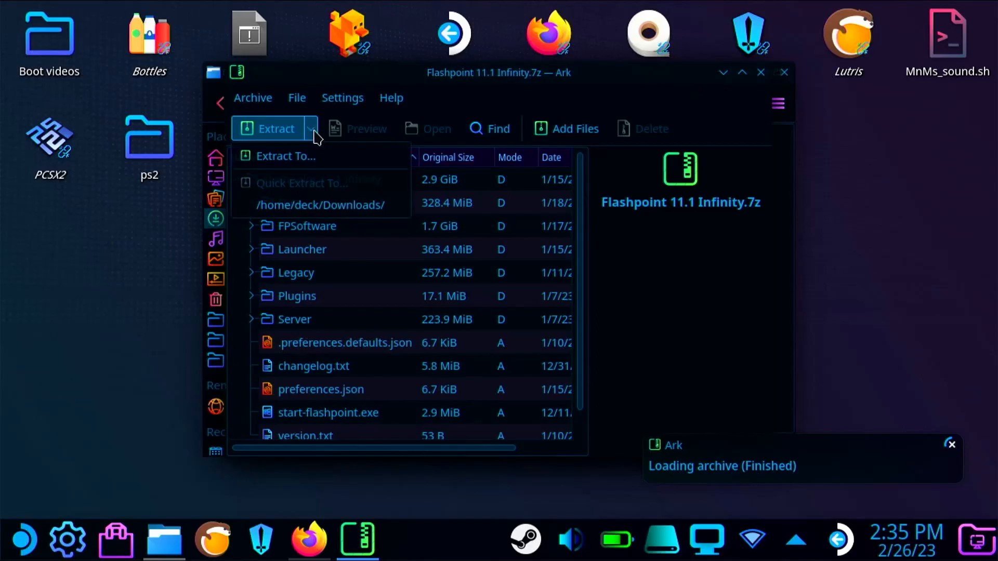
pyautogui.click(285, 156)
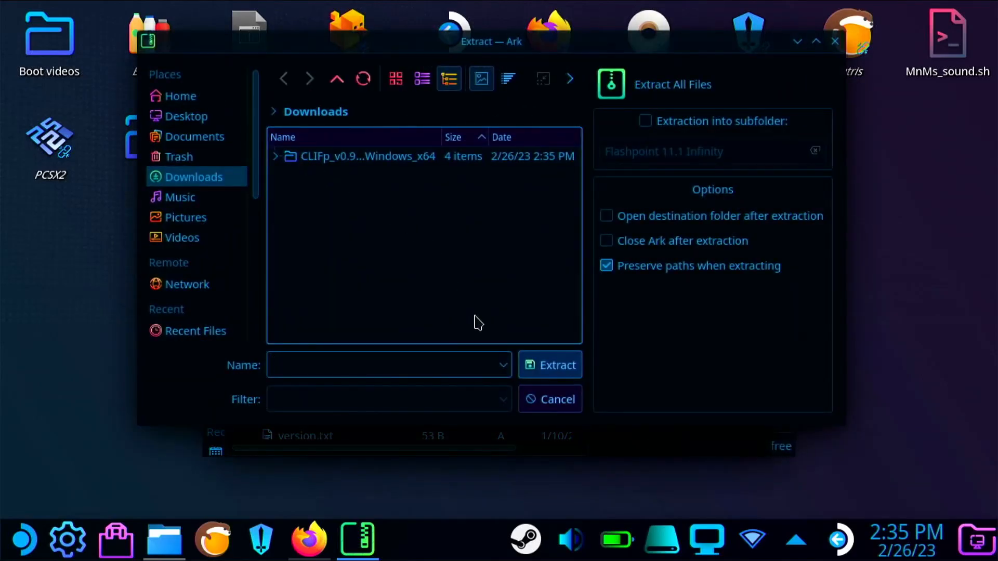
pyautogui.click(549, 365)
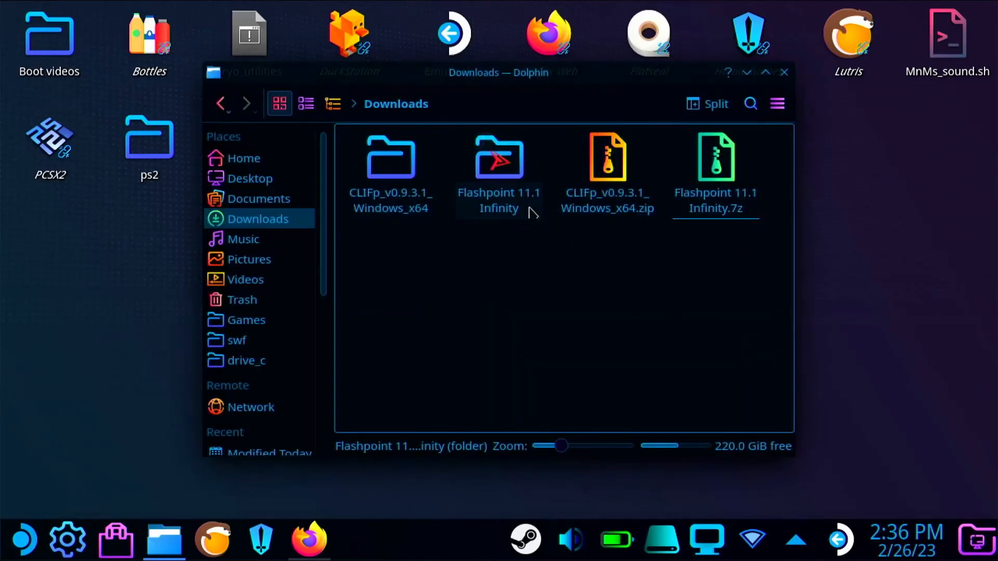
# Copy CLIFp.exe from the CLIFp bin folder into the Flashpoint 11.1 Infinity folder.
pyautogui.doubleClick(389, 157)
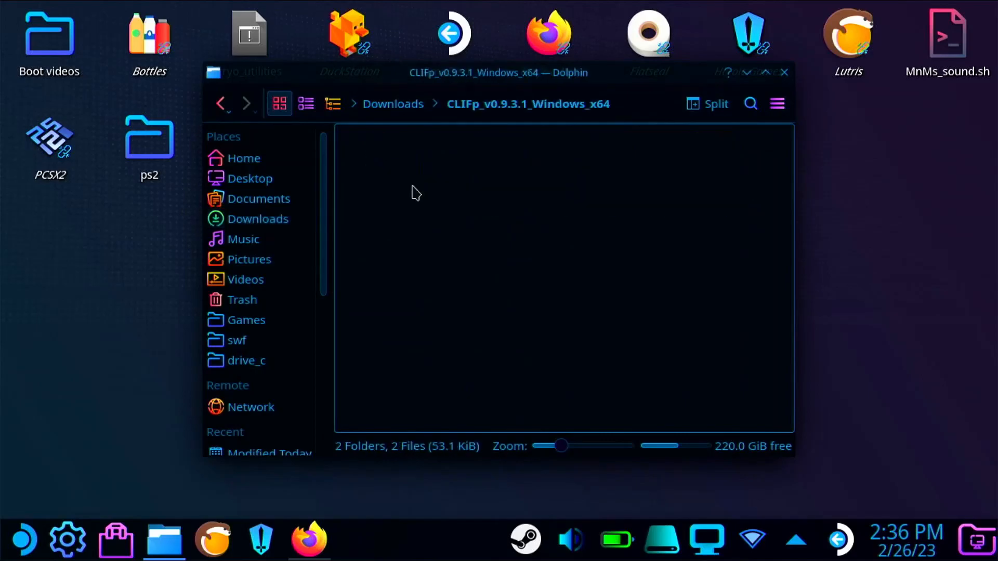
pyautogui.doubleClick(390, 156)
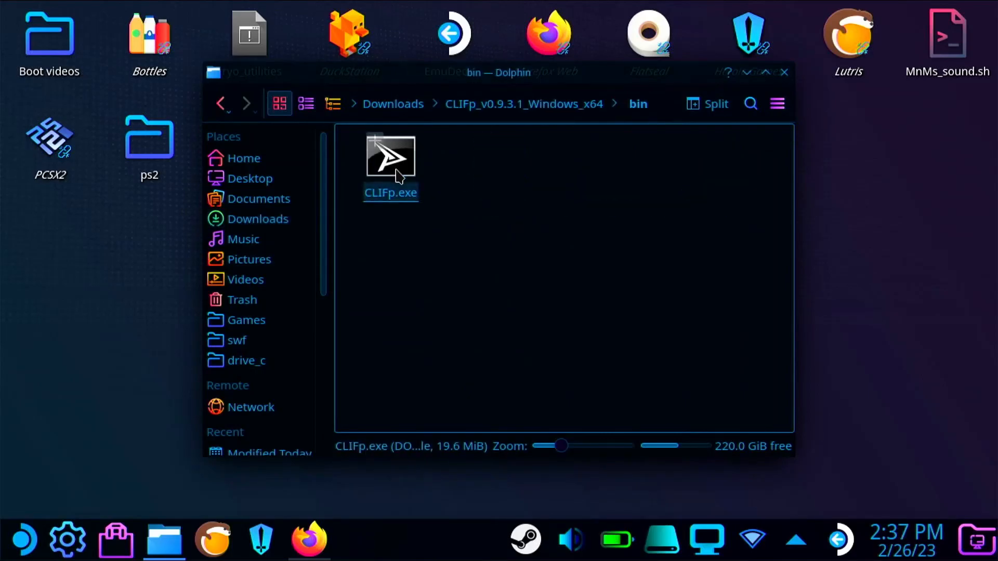
pyautogui.click(390, 156)
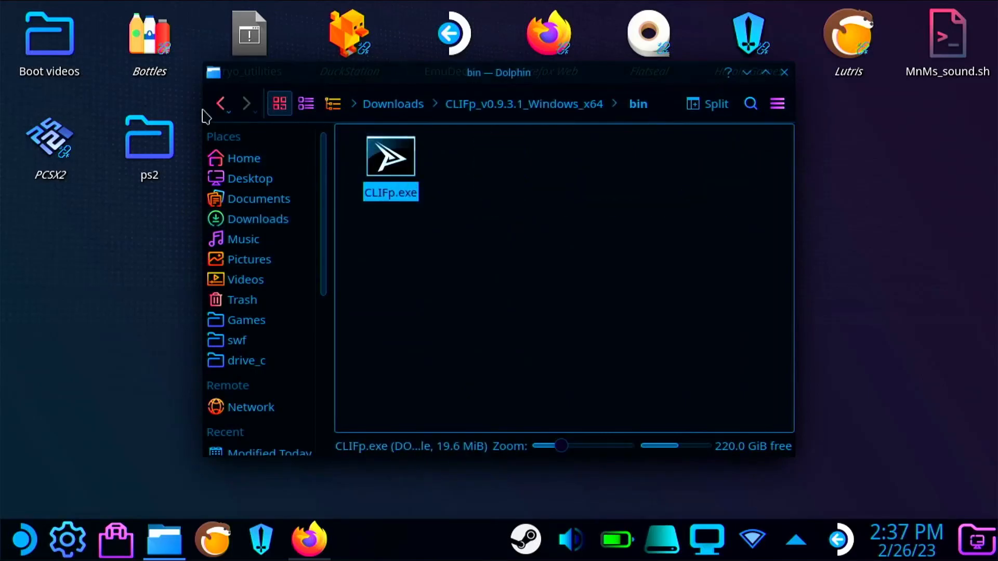
pyautogui.click(257, 219)
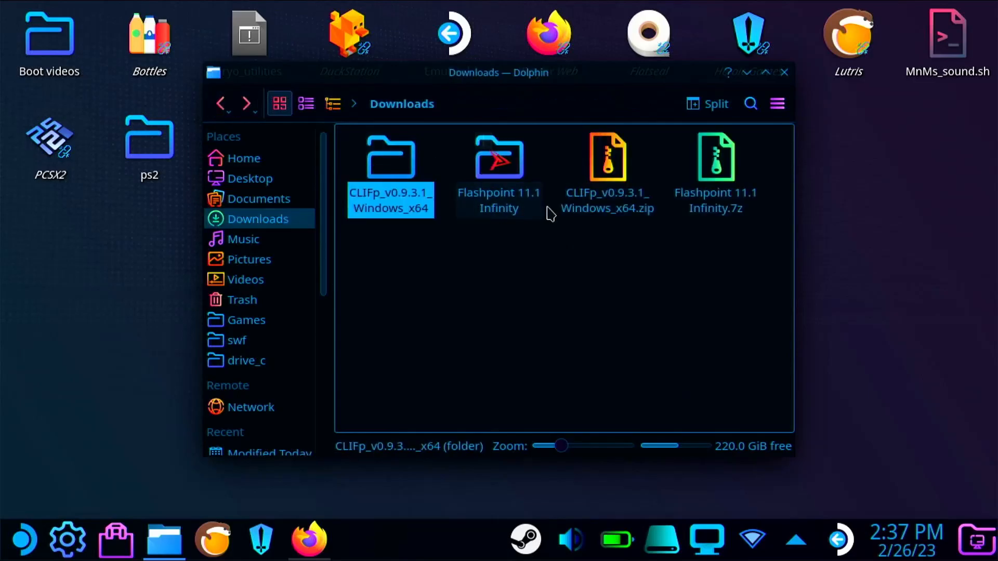
pyautogui.doubleClick(498, 159)
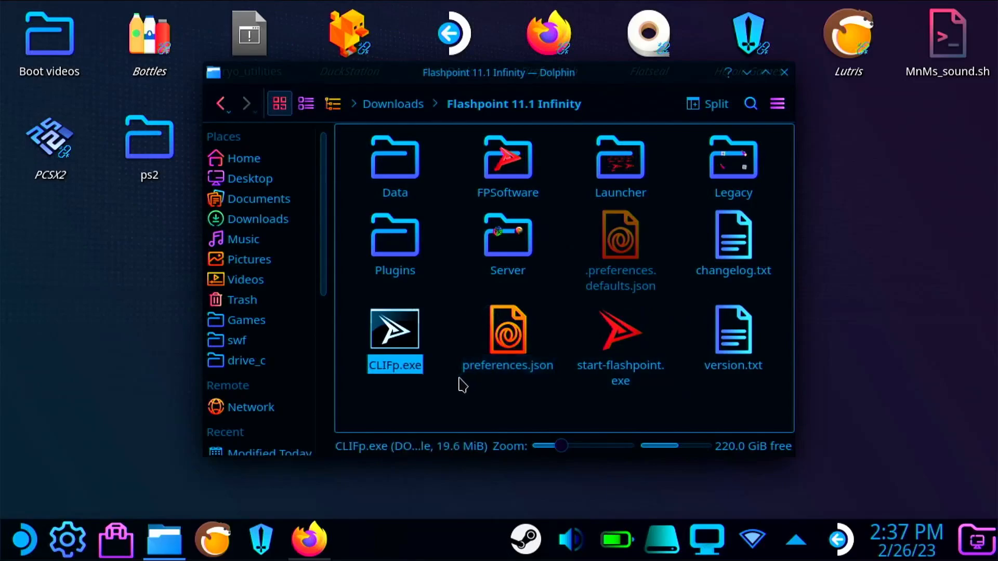
pyautogui.rightClick(394, 330)
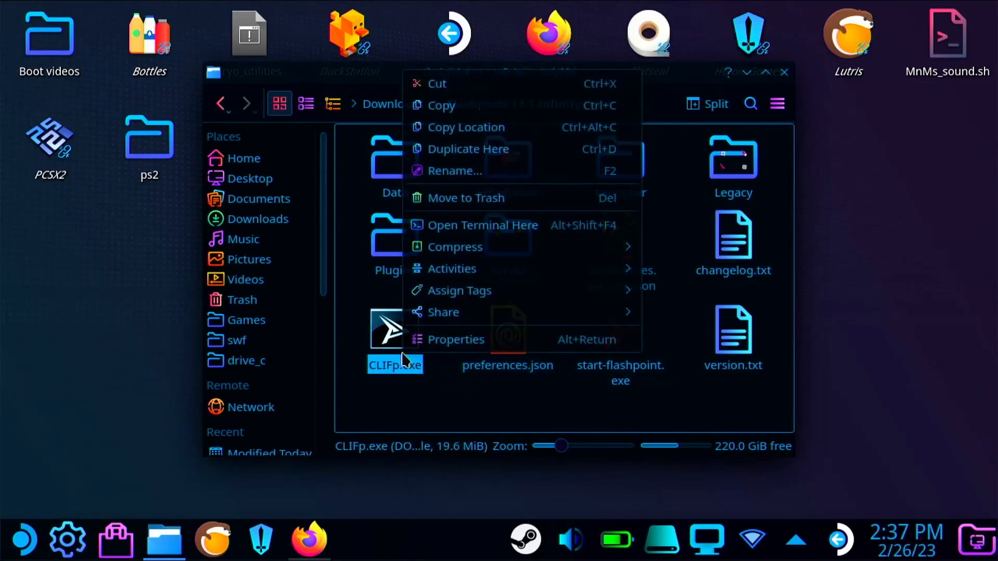
pyautogui.moveTo(443, 392)
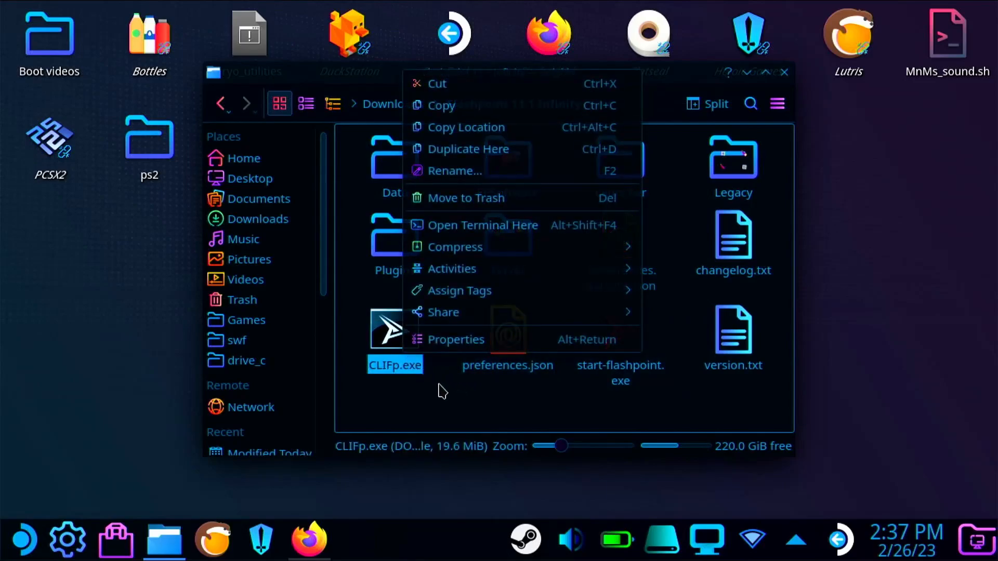
pyautogui.moveTo(443, 395)
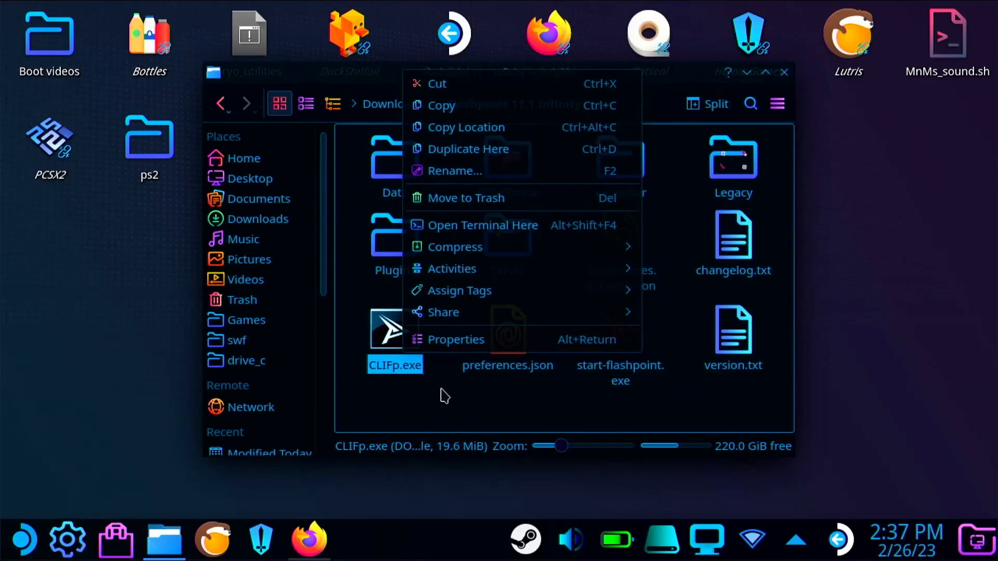
pyautogui.moveTo(490, 212)
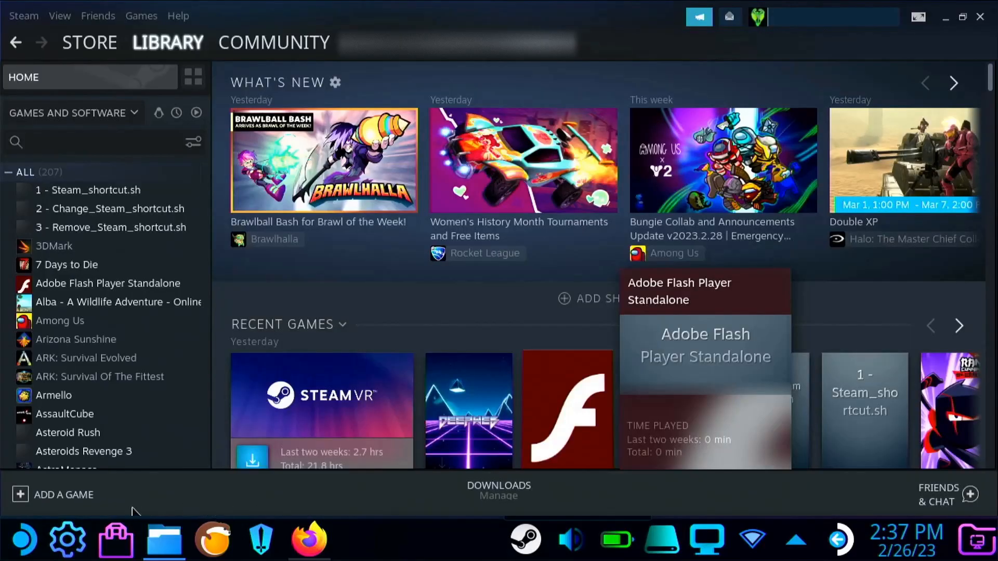
# Begin adding a non-Steam game and browse to /home/deck/Downloads/Flashpoint 11.1 Infinity.
pyautogui.click(63, 495)
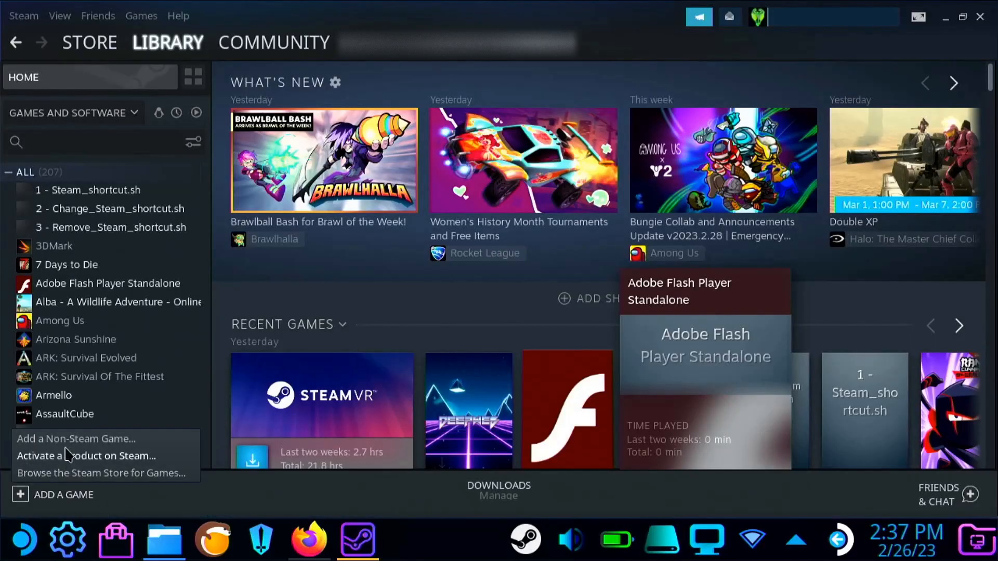
pyautogui.click(75, 439)
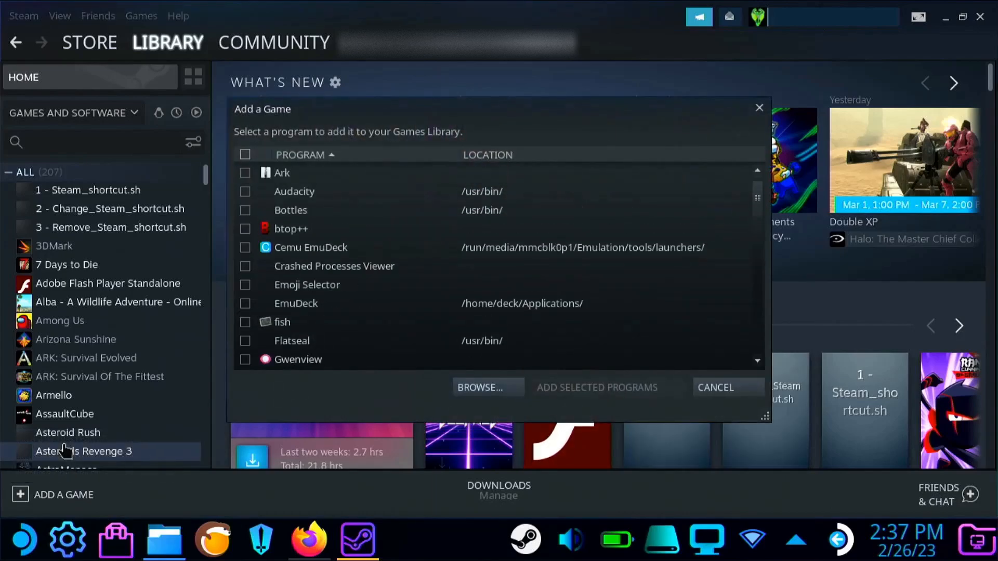
pyautogui.click(487, 387)
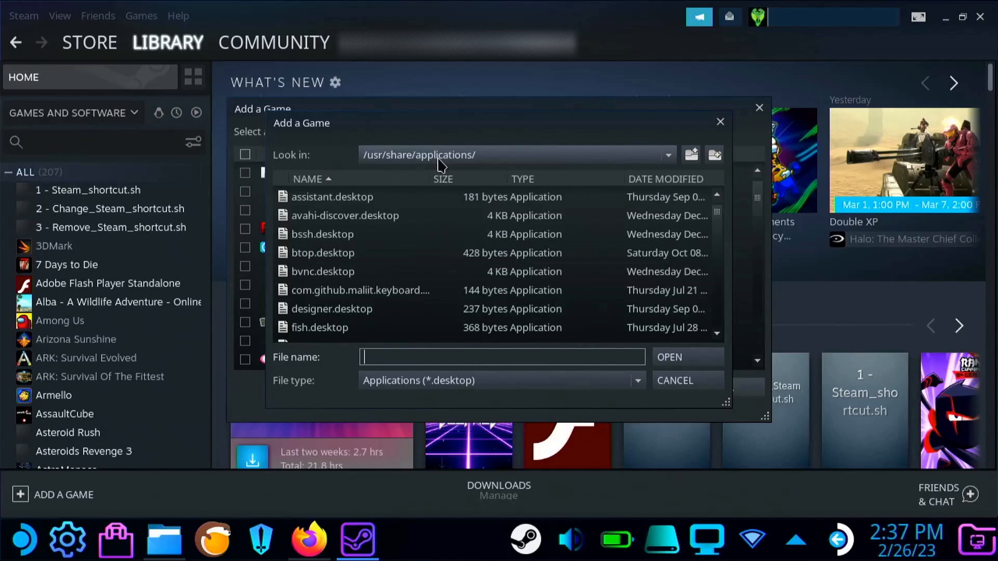
pyautogui.click(668, 155)
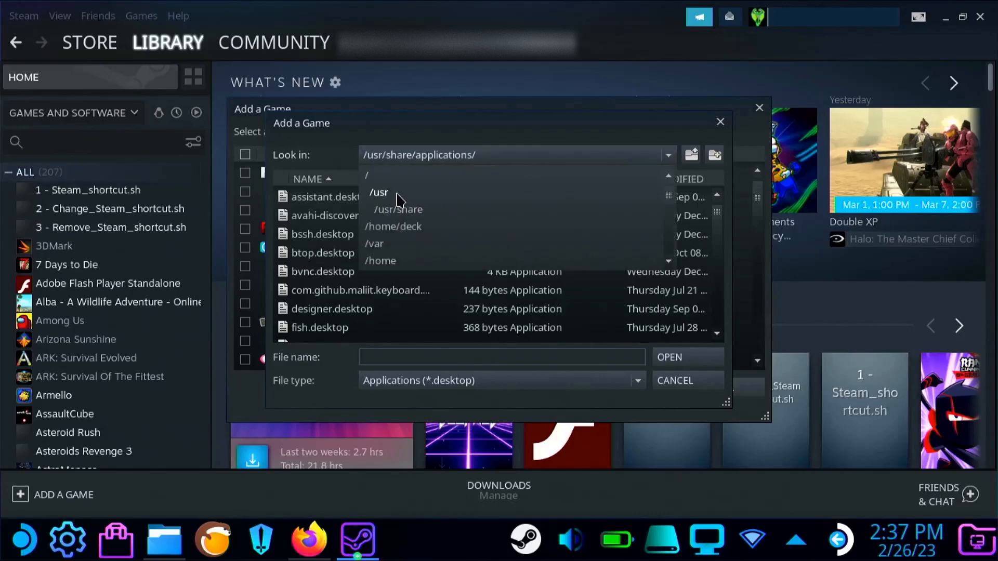
pyautogui.click(393, 227)
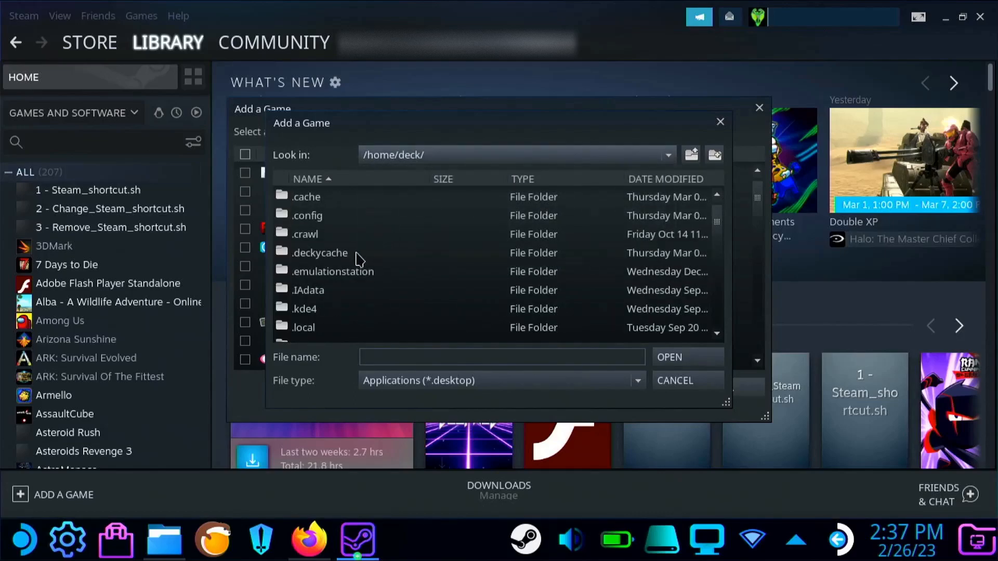
pyautogui.scroll(-3)
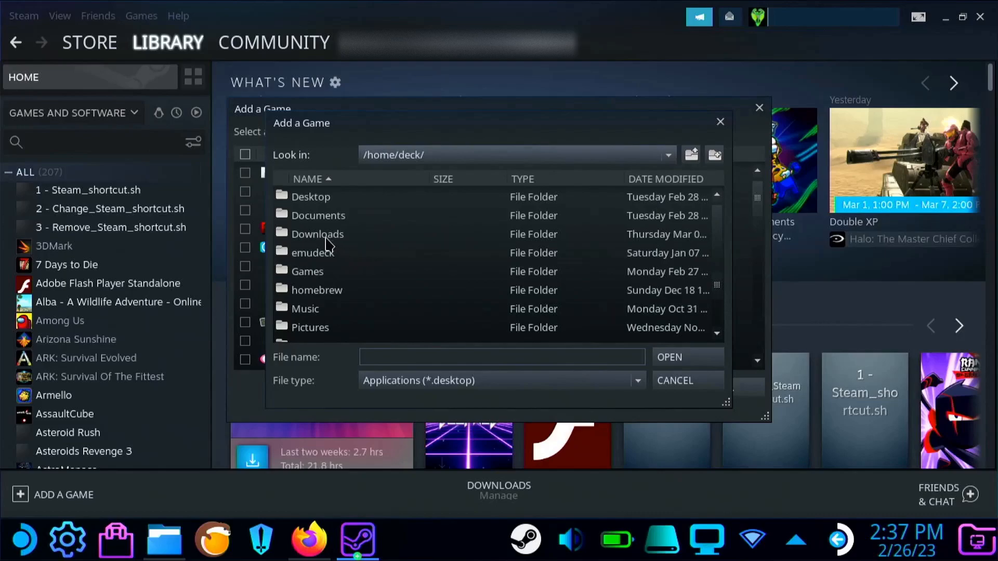
pyautogui.doubleClick(317, 234)
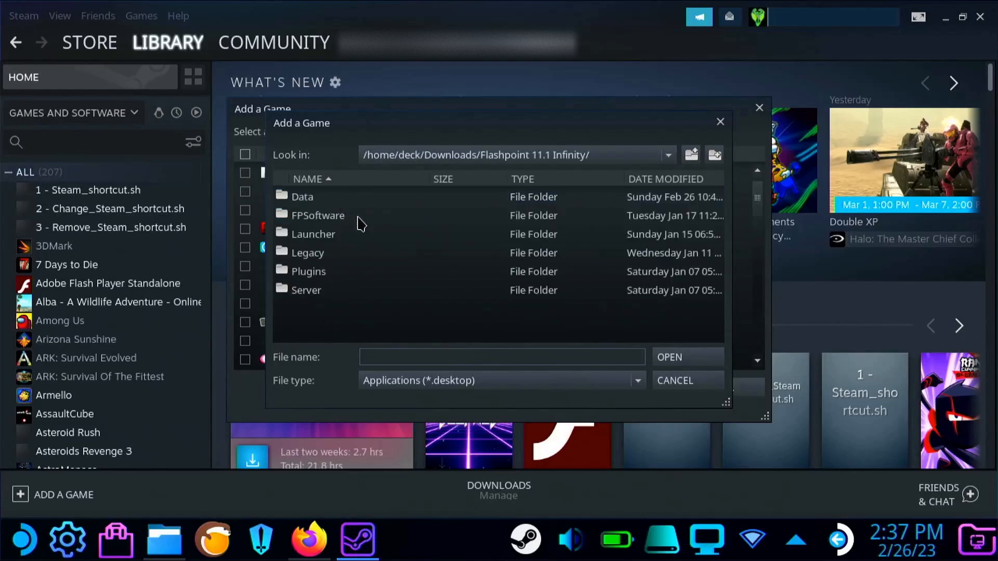
# Show All Files, select CLIFp.exe and add it to the Steam library.
pyautogui.click(501, 381)
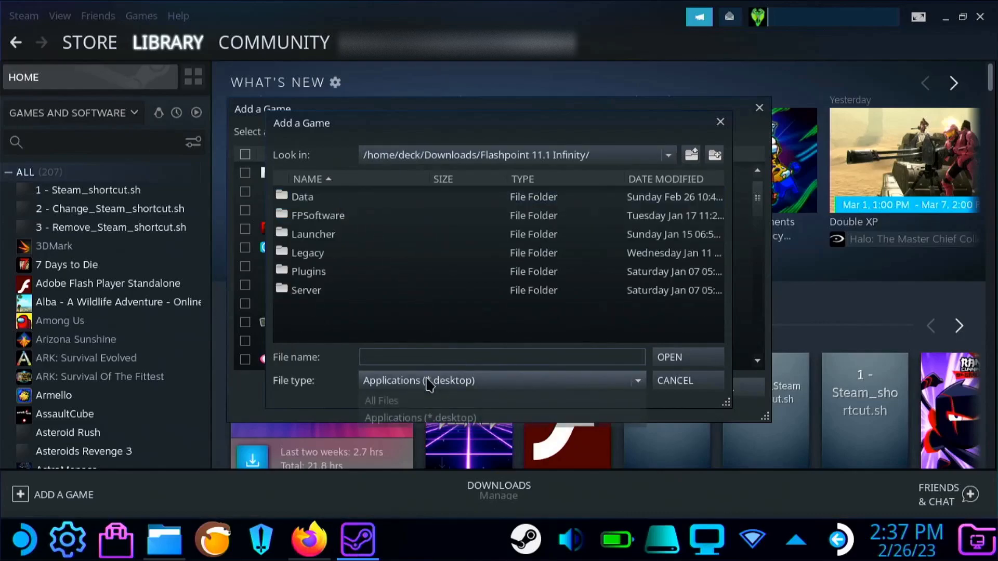
pyautogui.click(380, 400)
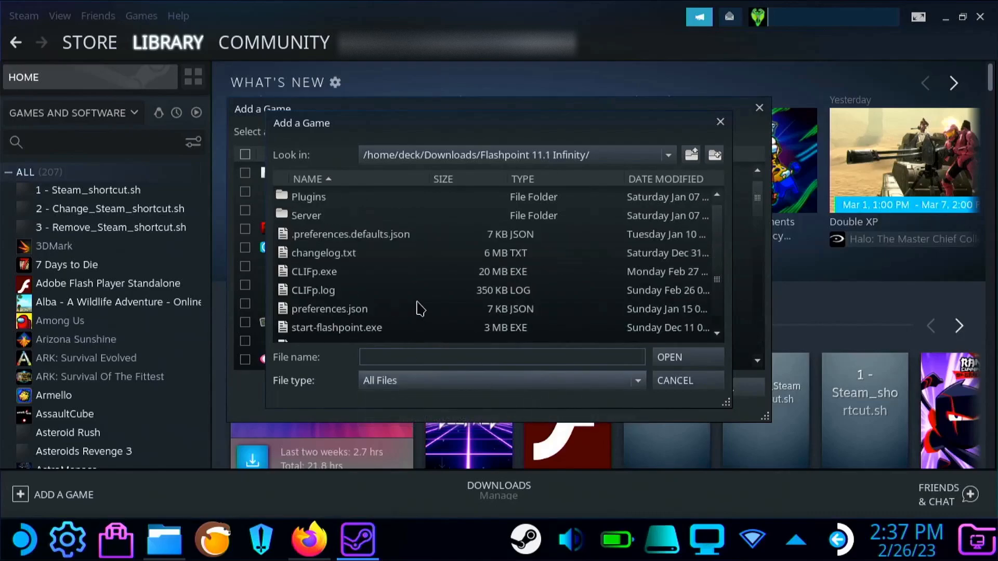
pyautogui.click(313, 272)
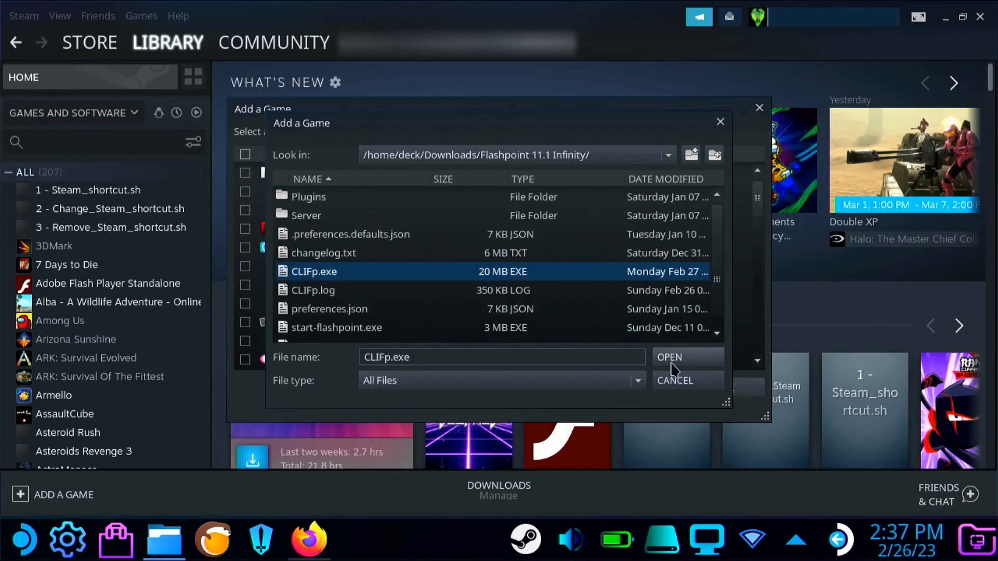
pyautogui.click(668, 357)
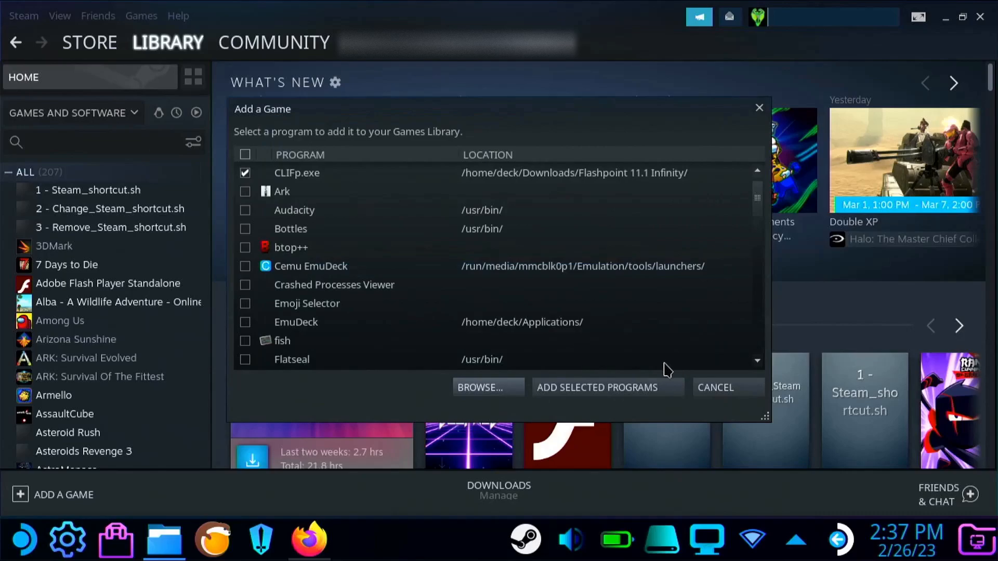
pyautogui.moveTo(589, 391)
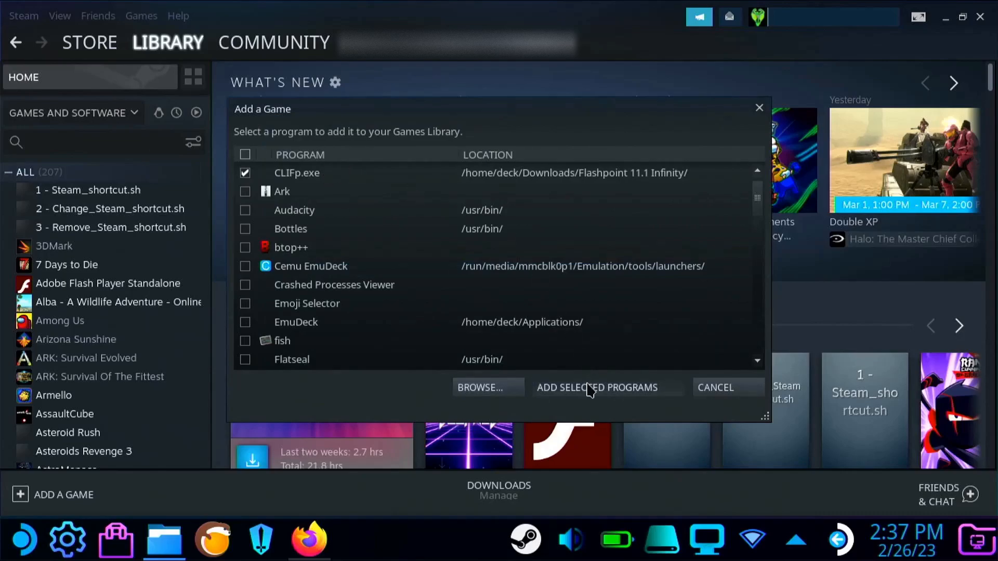
pyautogui.click(597, 387)
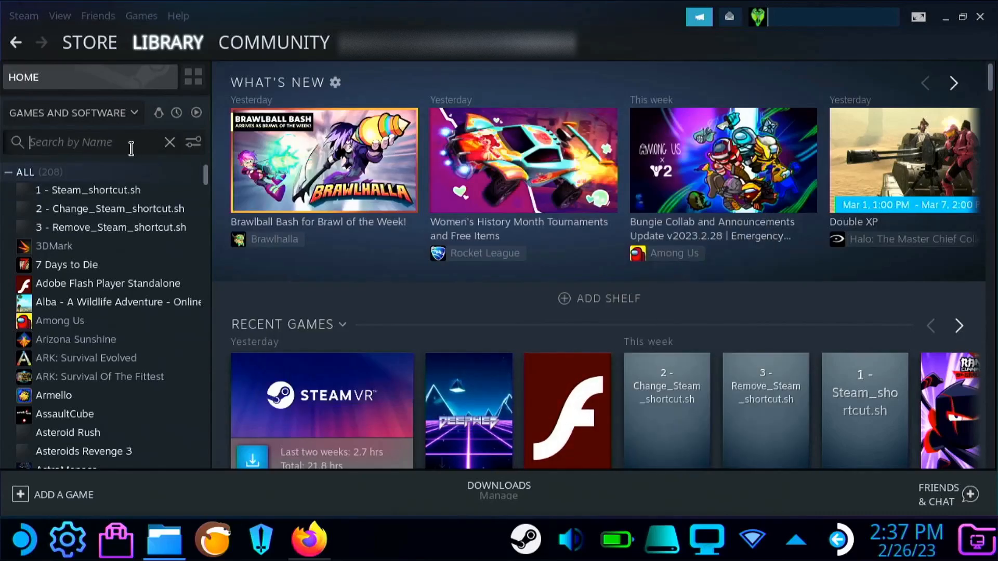
# Find CLIFp.exe via 'cli', and enter launch options play -t "" in its properties.
pyautogui.write('cli')
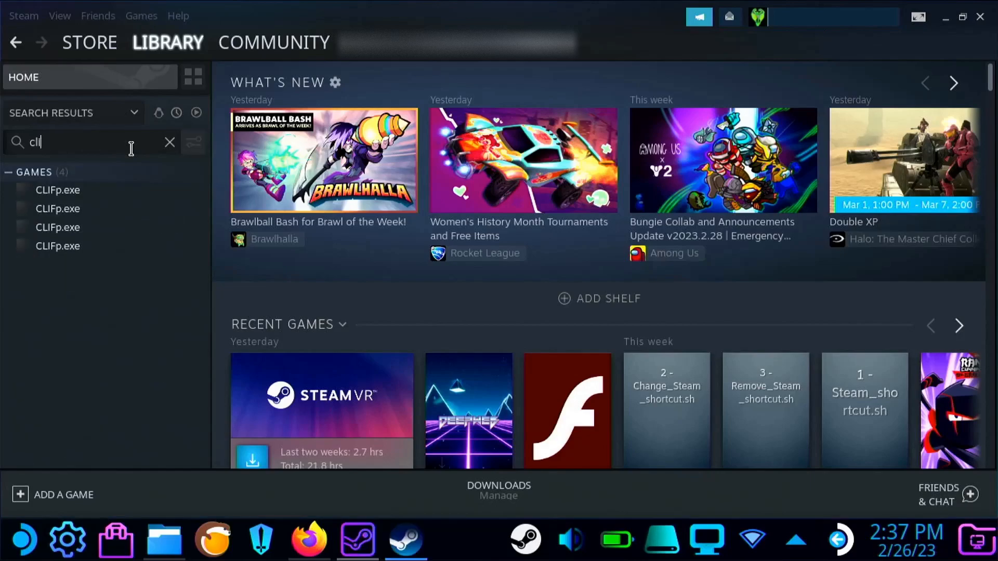
pyautogui.click(57, 189)
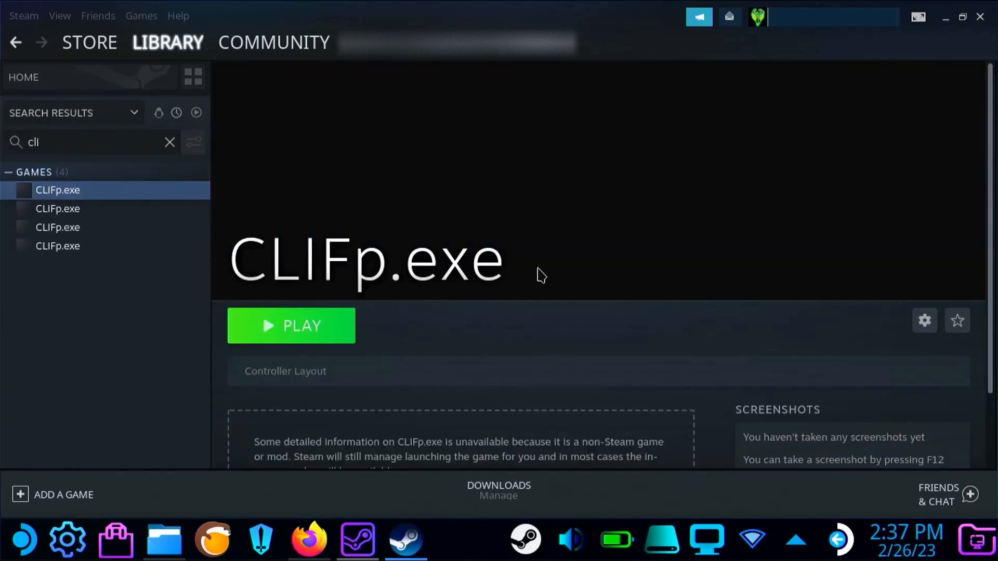
pyautogui.click(925, 320)
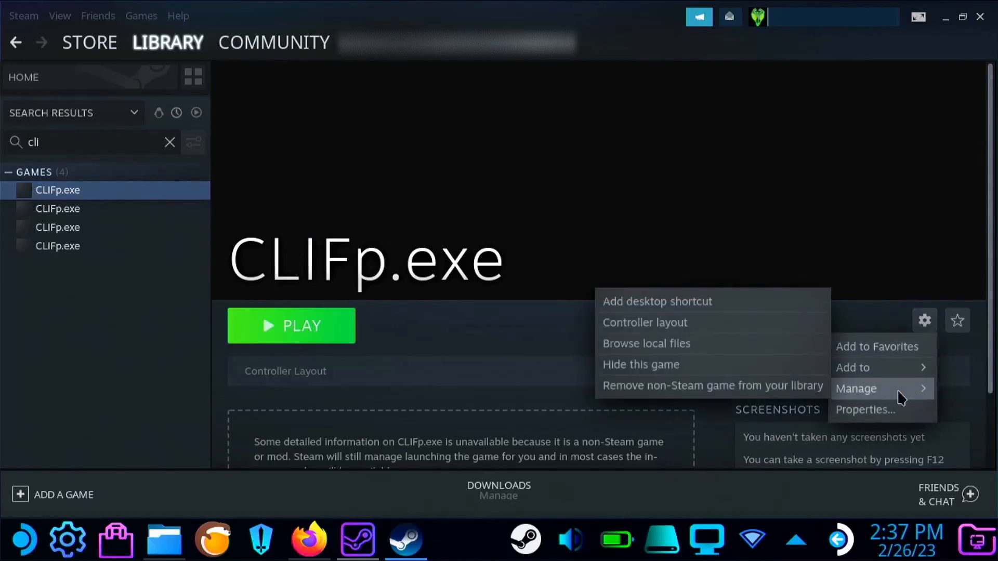
pyautogui.click(864, 409)
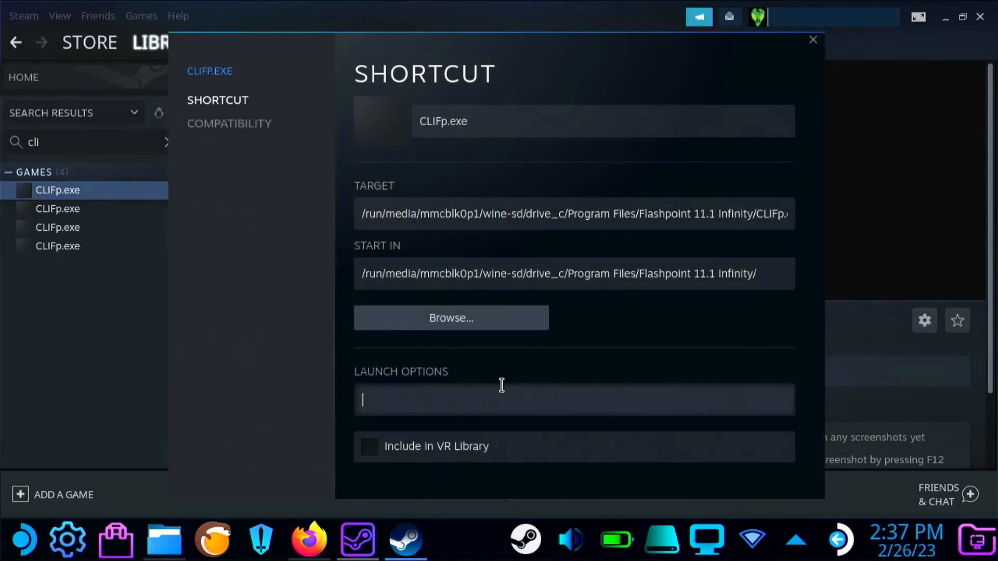
pyautogui.write('play -t')
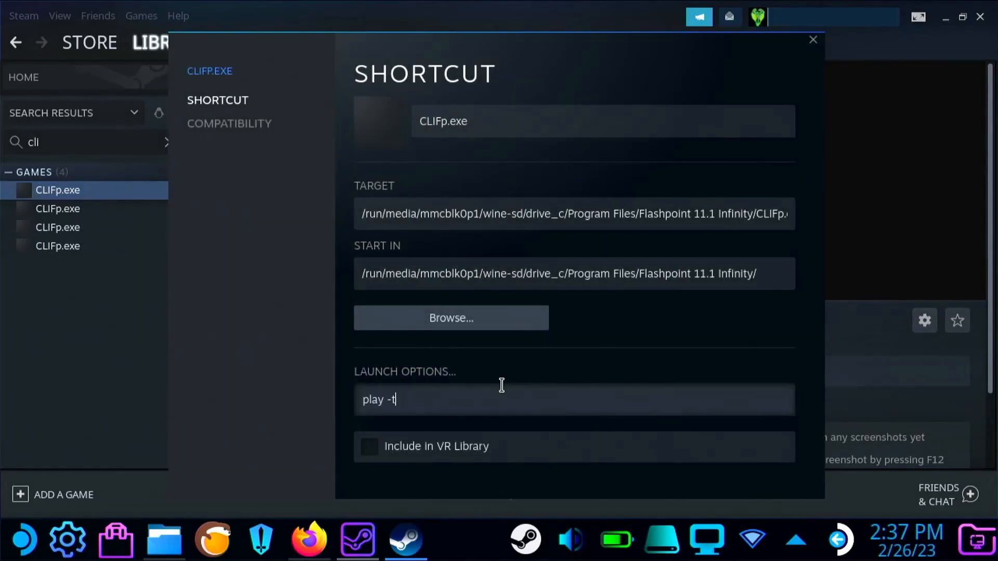
pyautogui.write('""')
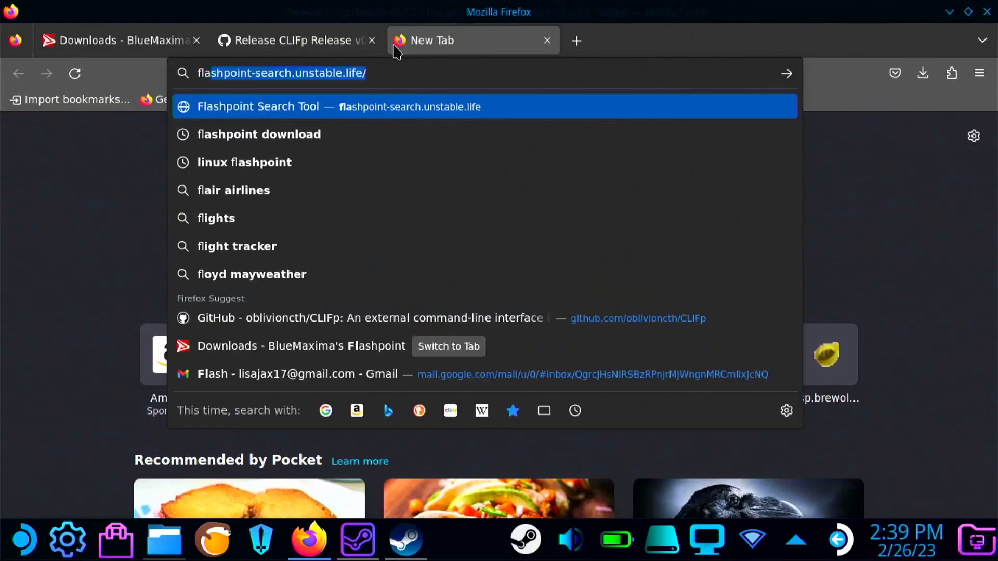
# Find Ben 10: Critical Impact in the Flashpoint Search Tool and view its entry.
pyautogui.write('flashpoint sea')
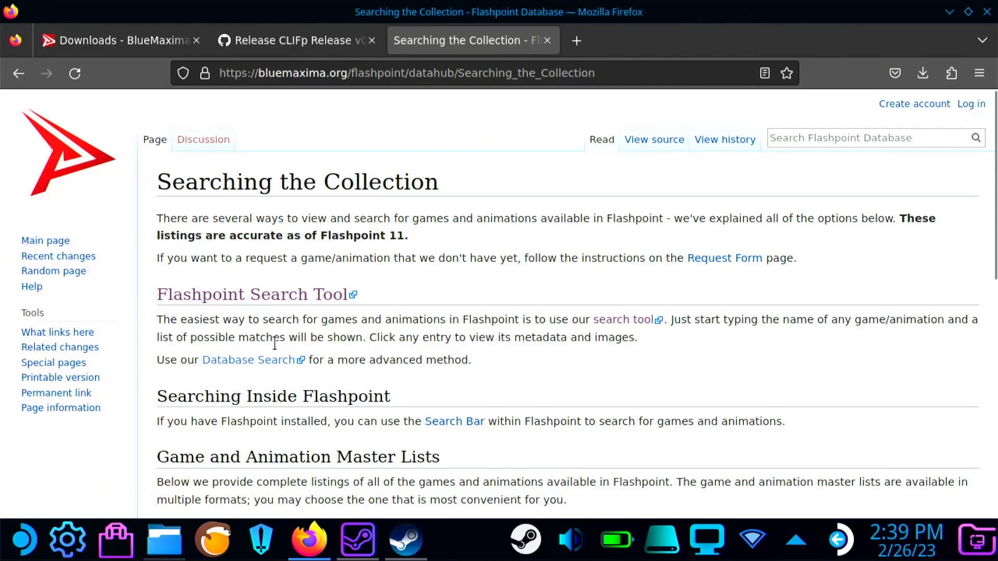
pyautogui.click(625, 319)
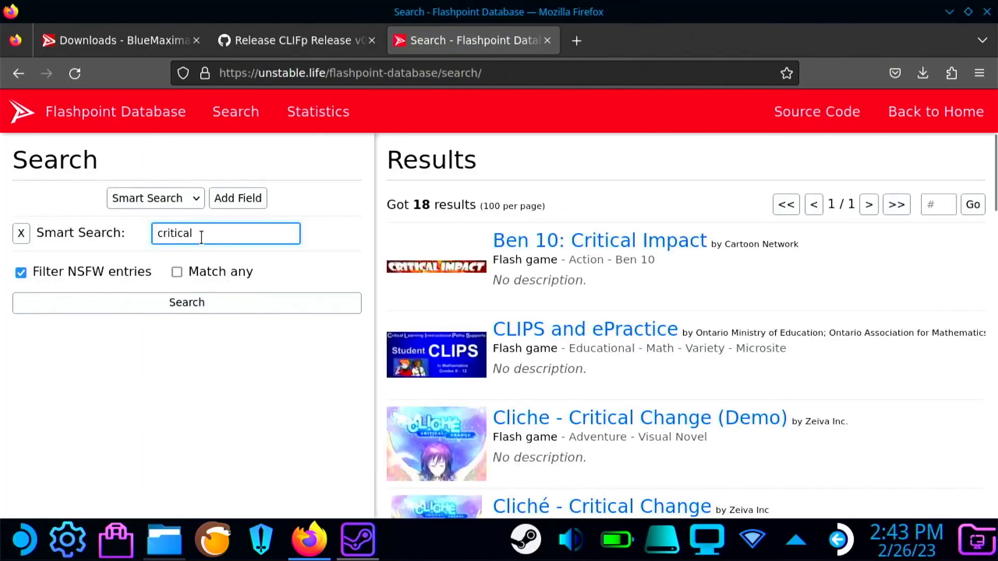
pyautogui.click(186, 302)
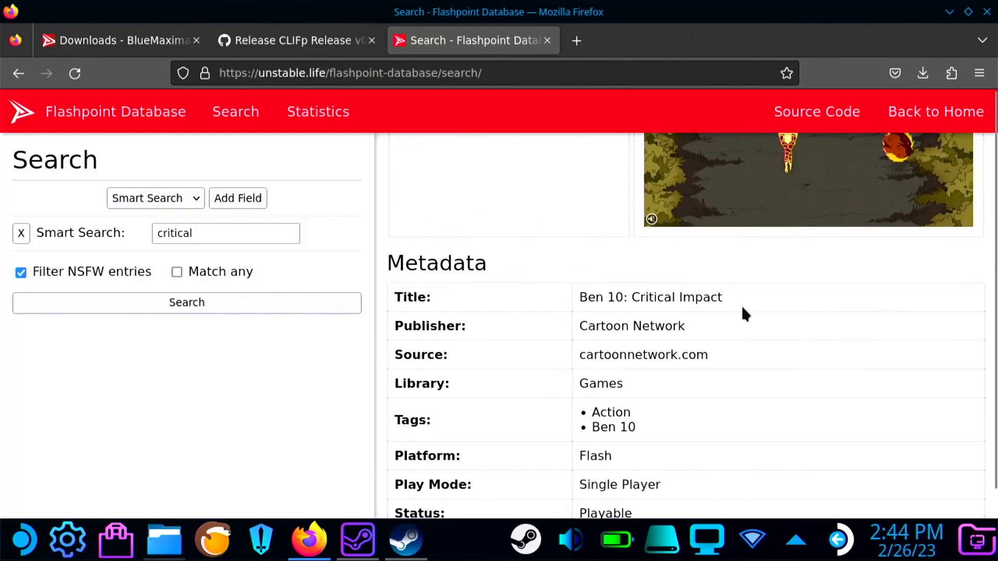
# Copy the game's title and then its ID from the Flashpoint metadata.
pyautogui.doubleClick(650, 297)
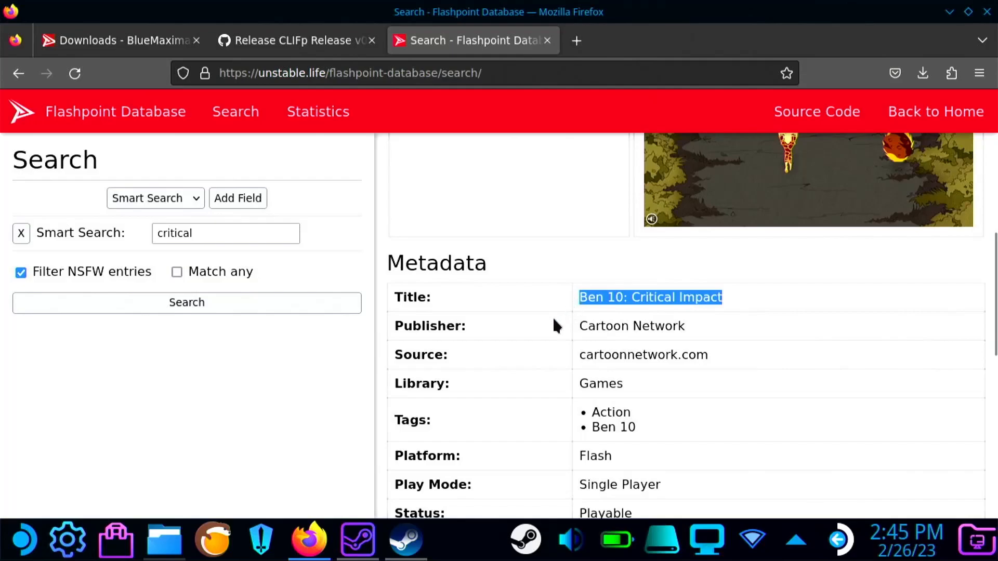
pyautogui.scroll(-3)
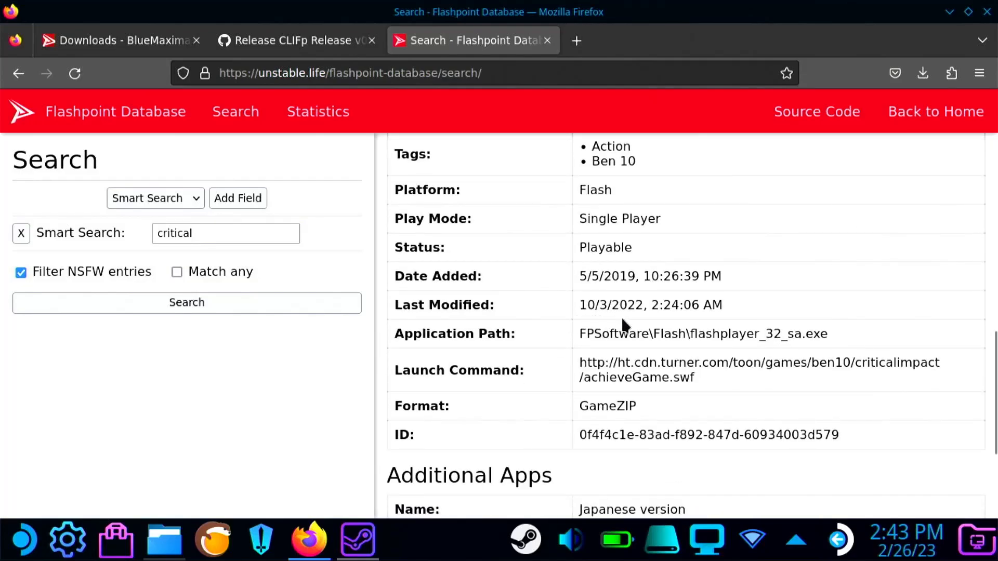
pyautogui.moveTo(761, 392)
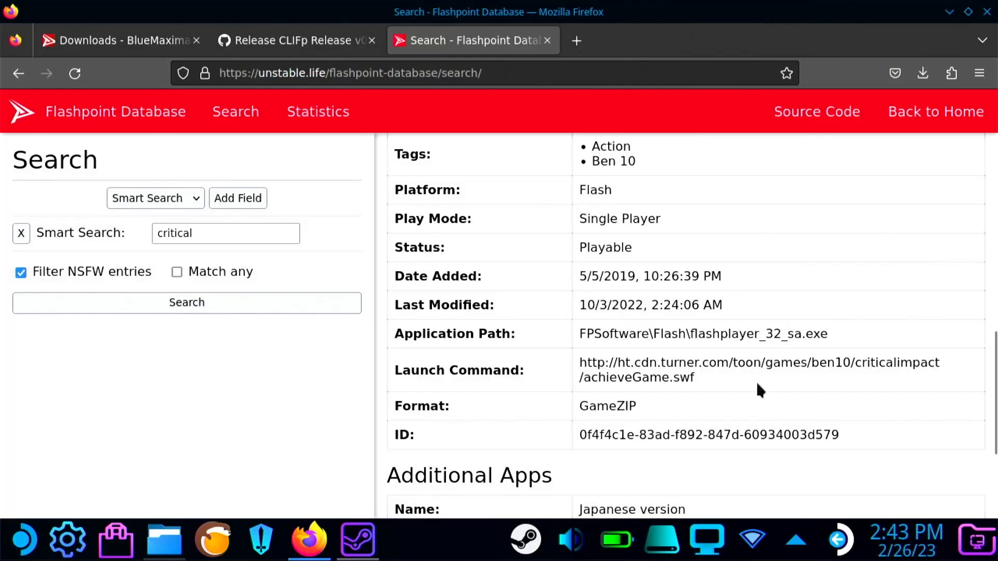
pyautogui.doubleClick(699, 435)
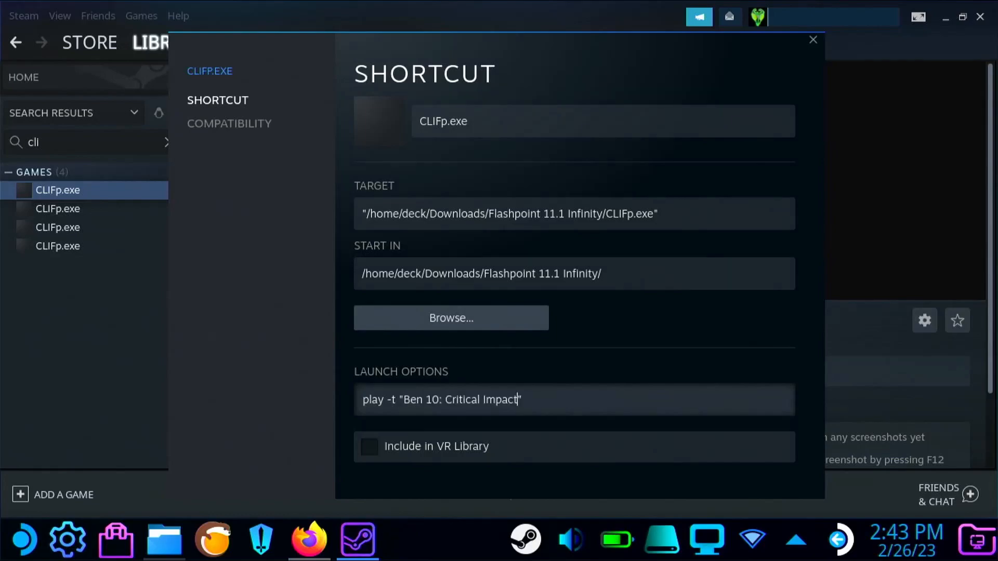
# Set launch options to play -i with the game ID and rename the shortcut 'Ben 10: Critical Impact'.
pyautogui.press('Backspace')
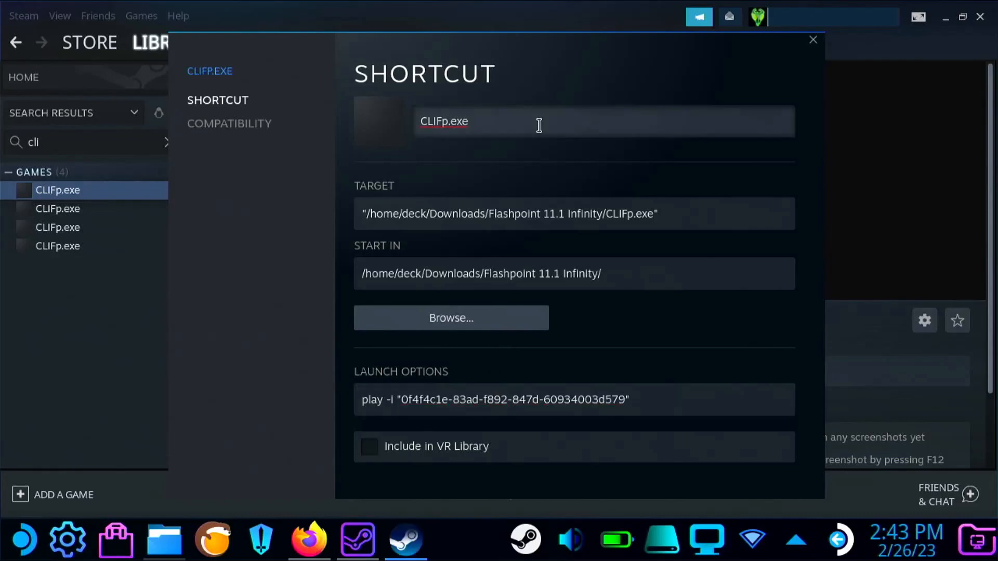
pyautogui.write('Ben 10: Critical Impact')
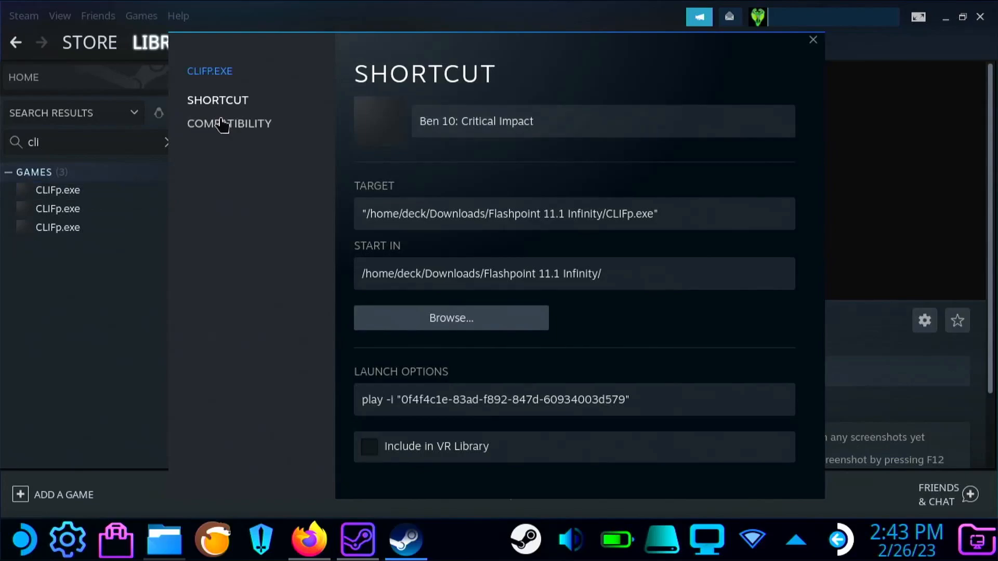
pyautogui.click(229, 124)
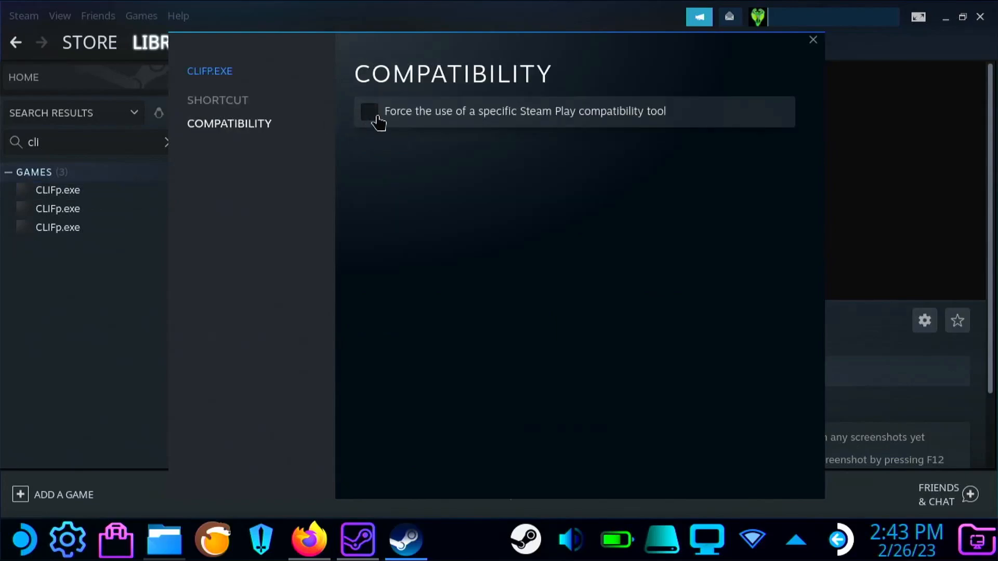
# Force the shortcut onto the GE-Proton7-43 compatibility tool.
pyautogui.click(368, 111)
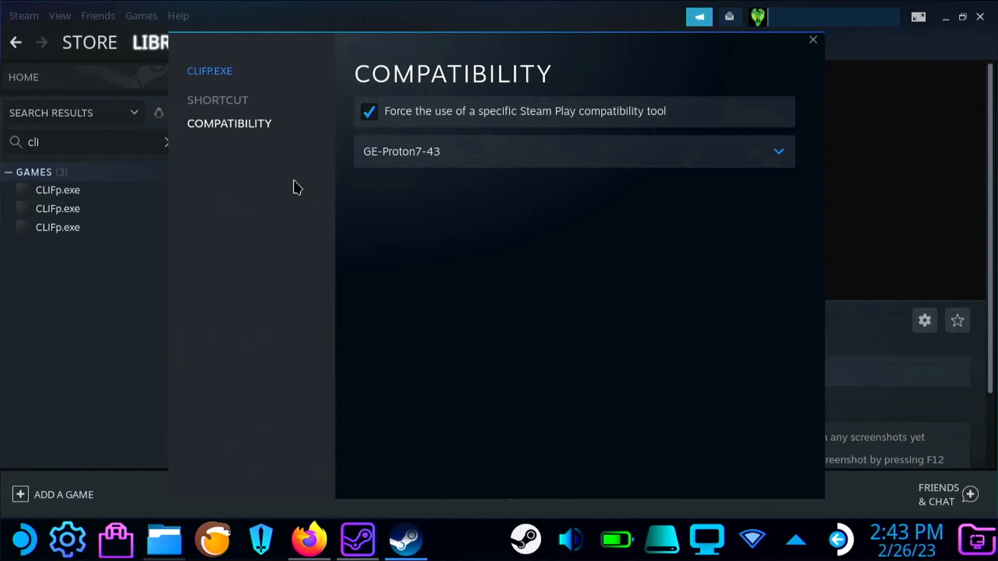
pyautogui.click(813, 39)
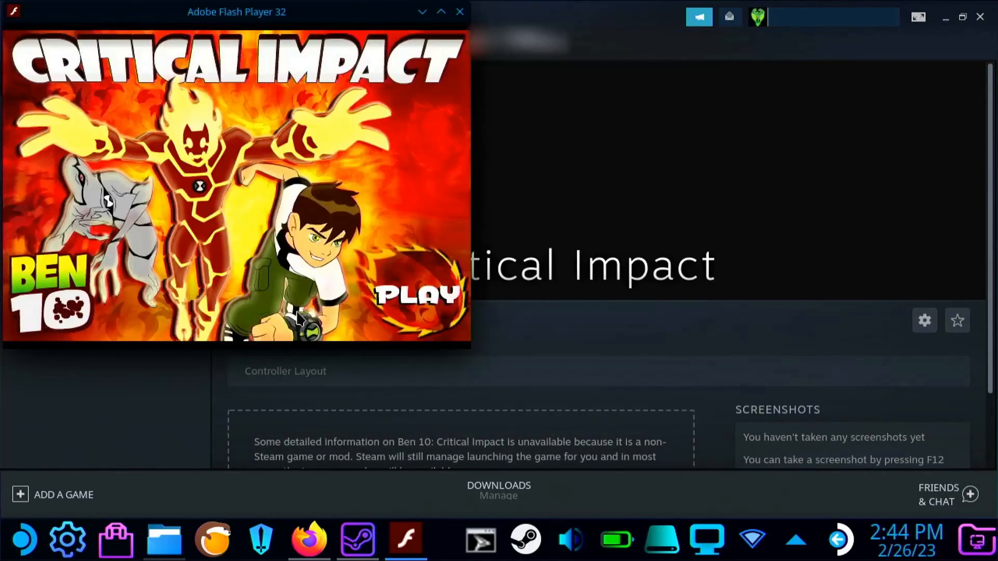
# Launch Ben 10: Critical Impact, then dismiss the failed-download error from another Flashpoint shortcut.
pyautogui.click(414, 294)
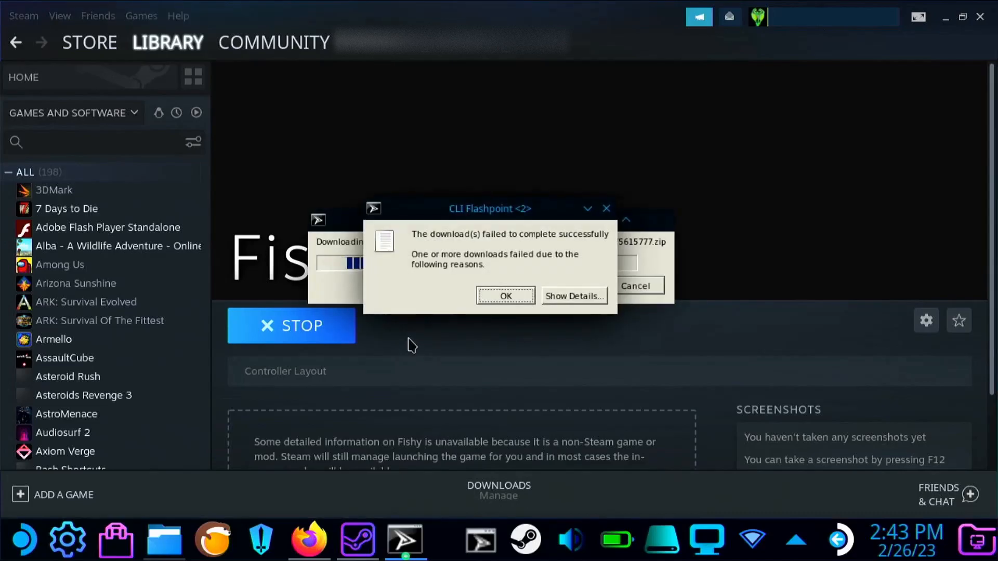
pyautogui.click(506, 296)
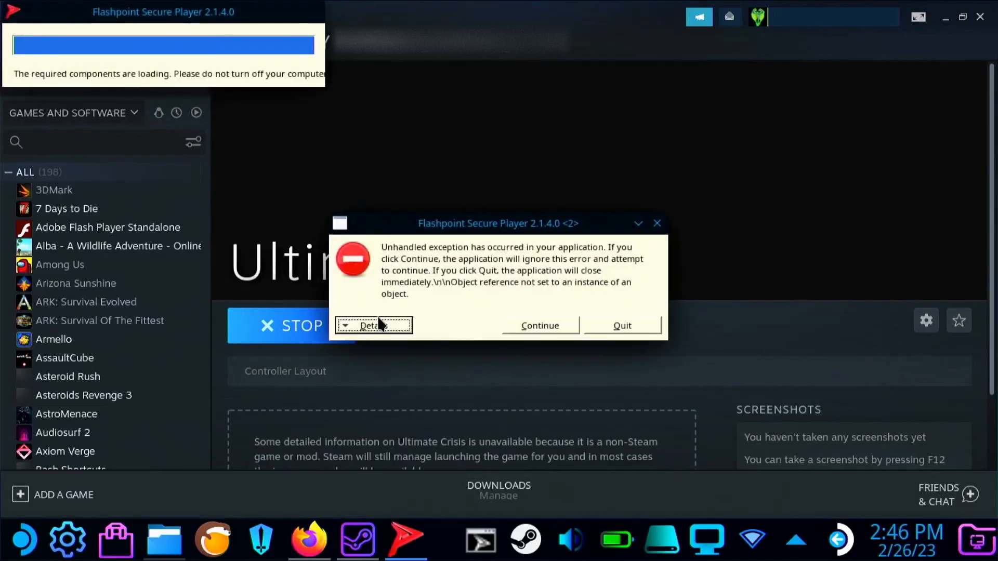
pyautogui.moveTo(620, 331)
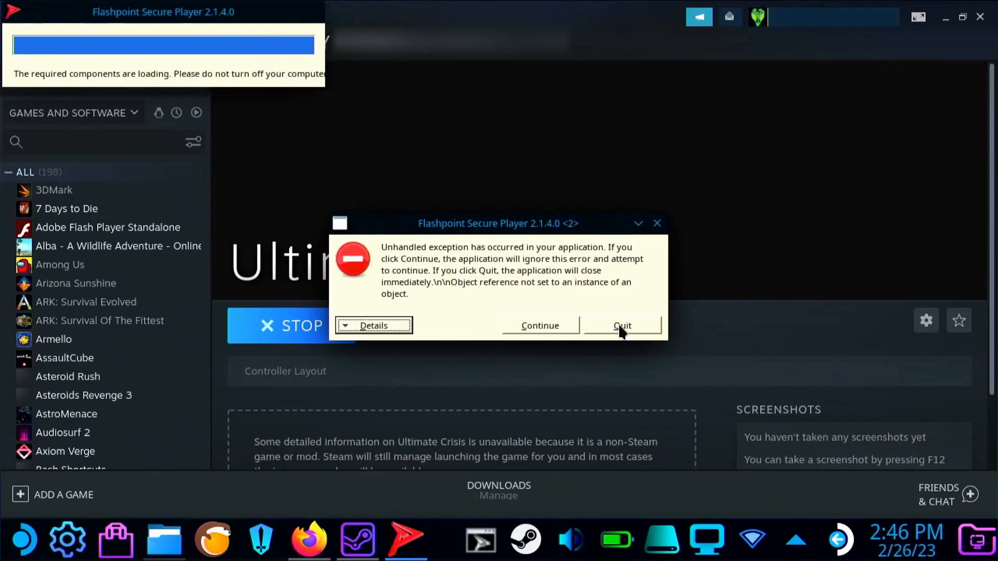